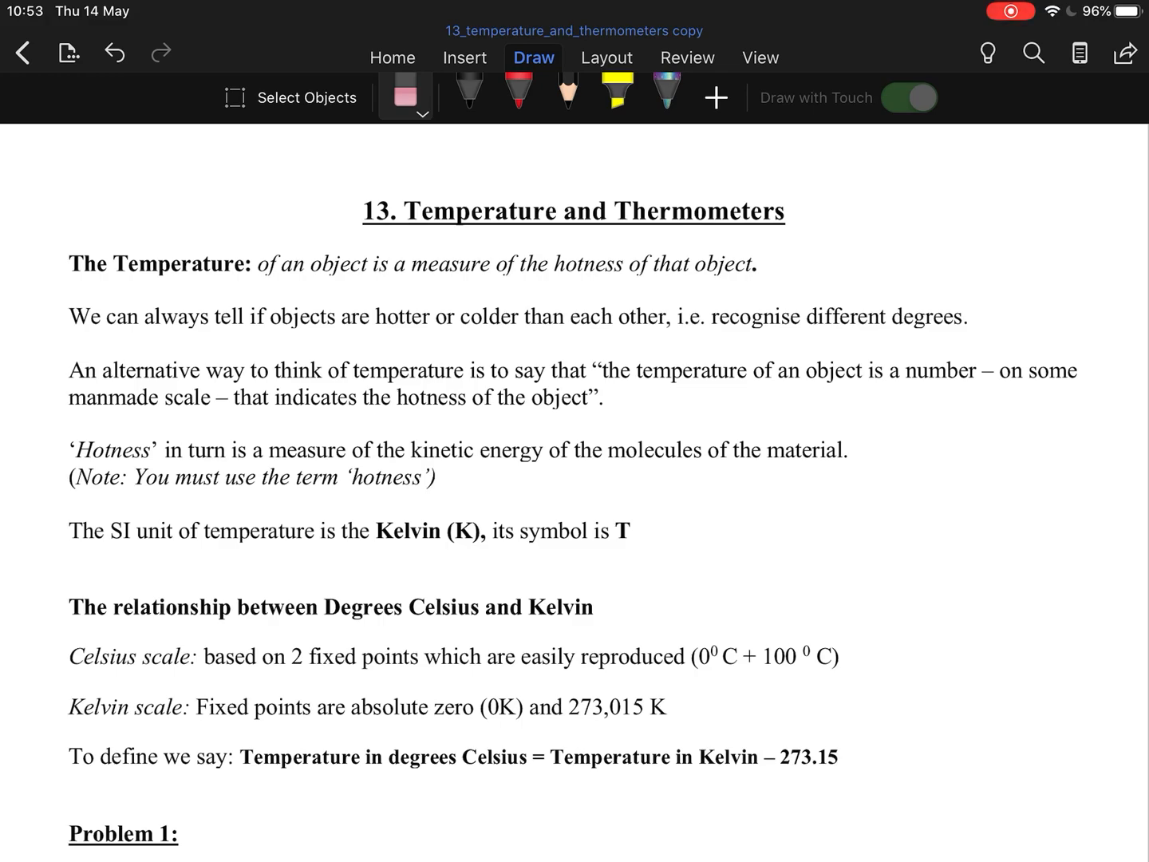
Highlight the temperature definition, the word Hotness and its kinetic-energy description
left_click(907, 97)
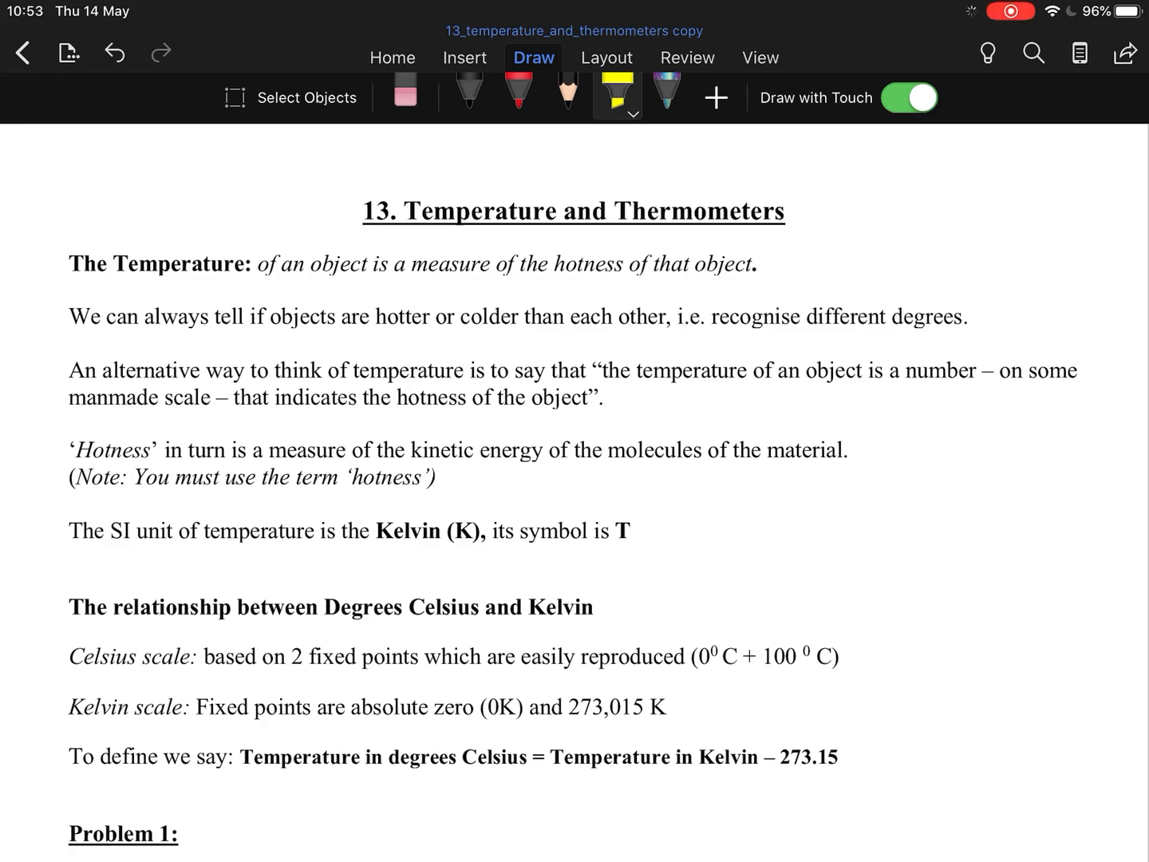
left_click_drag(71, 264, 502, 263)
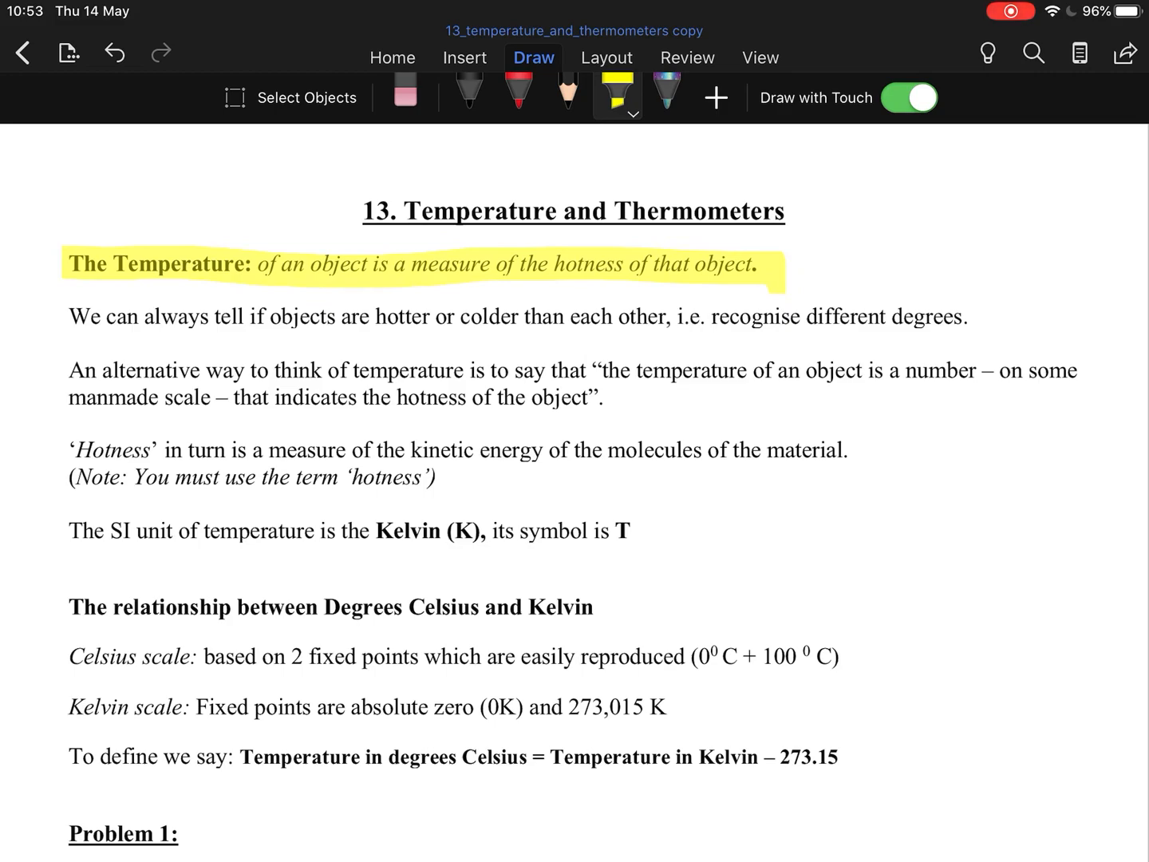
left_click(519, 87)
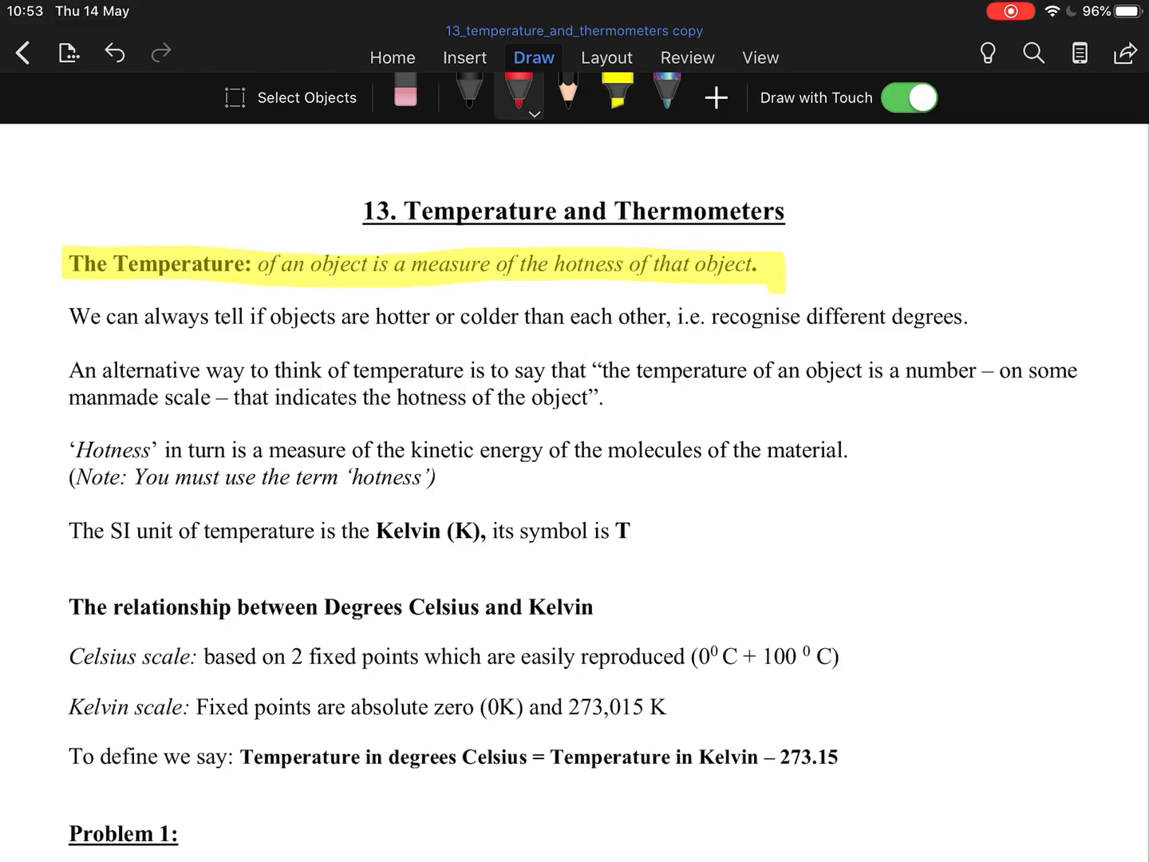
left_click_drag(549, 281, 636, 281)
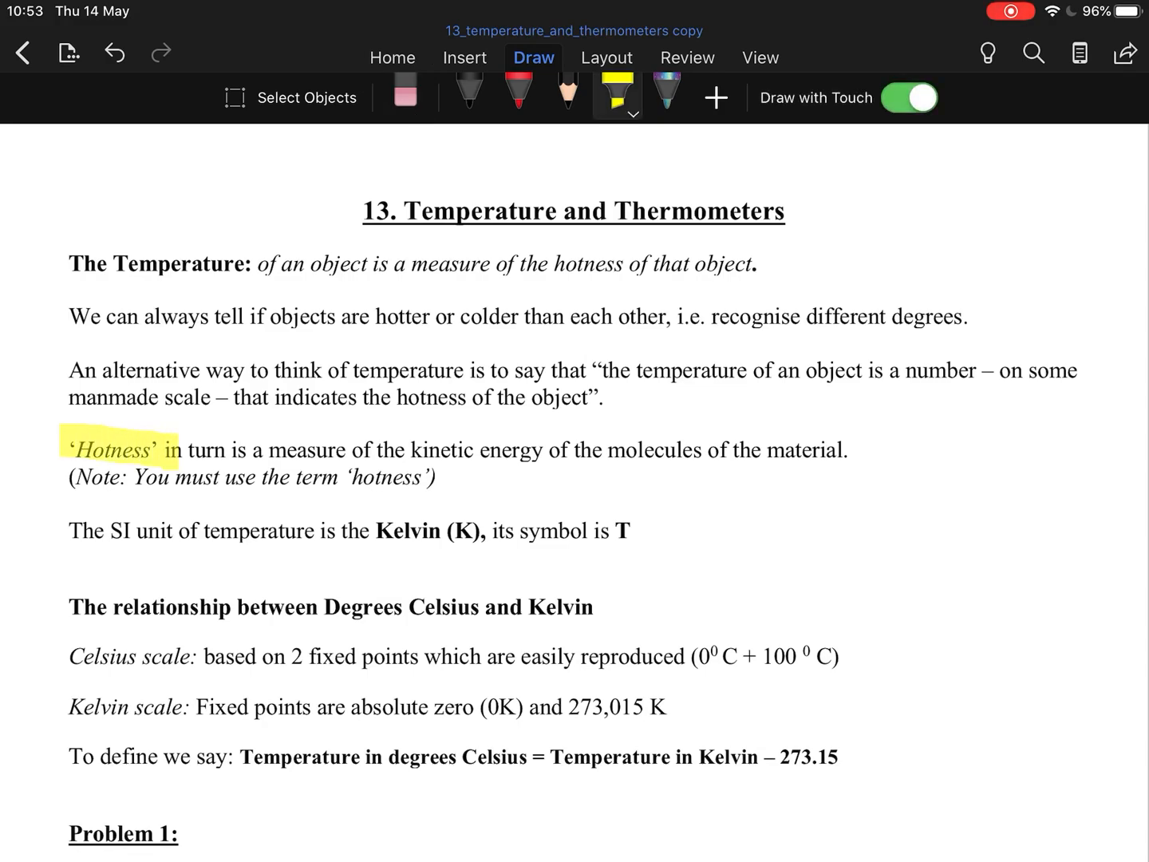
left_click_drag(271, 450, 844, 450)
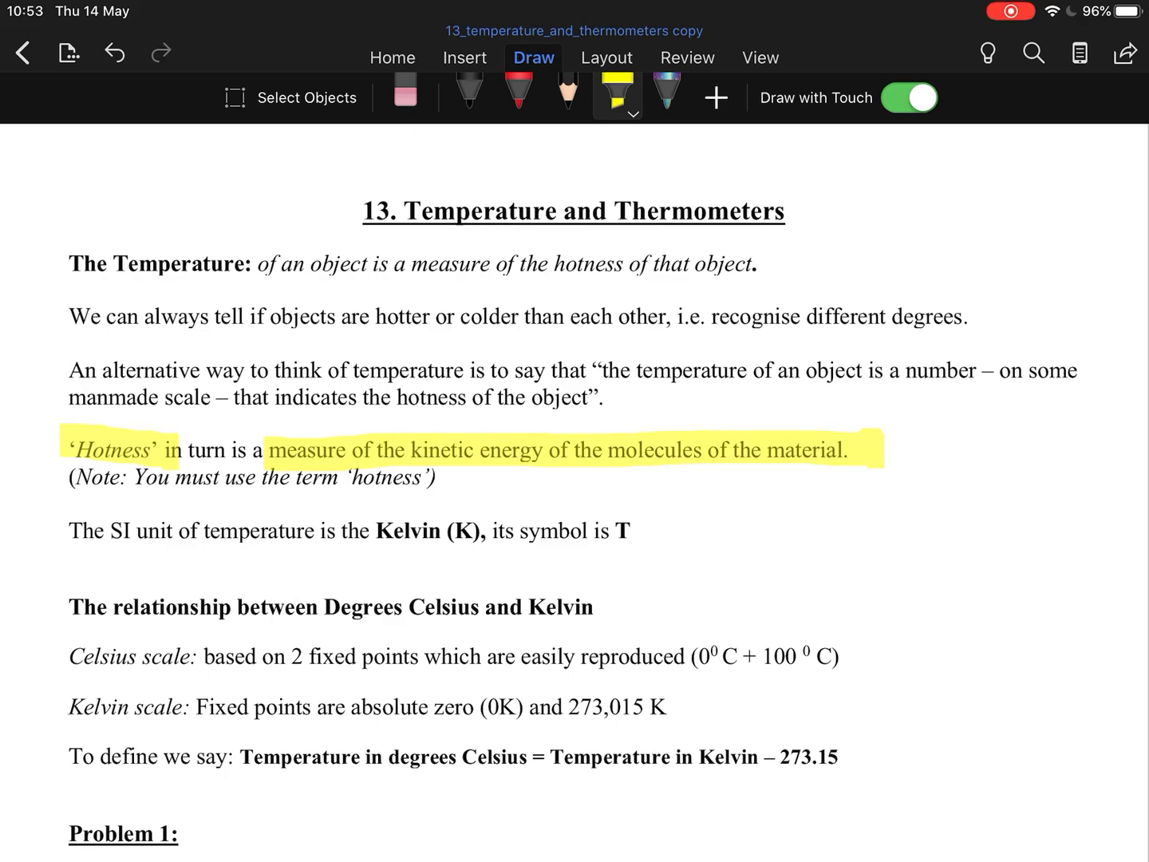
left_click(405, 92)
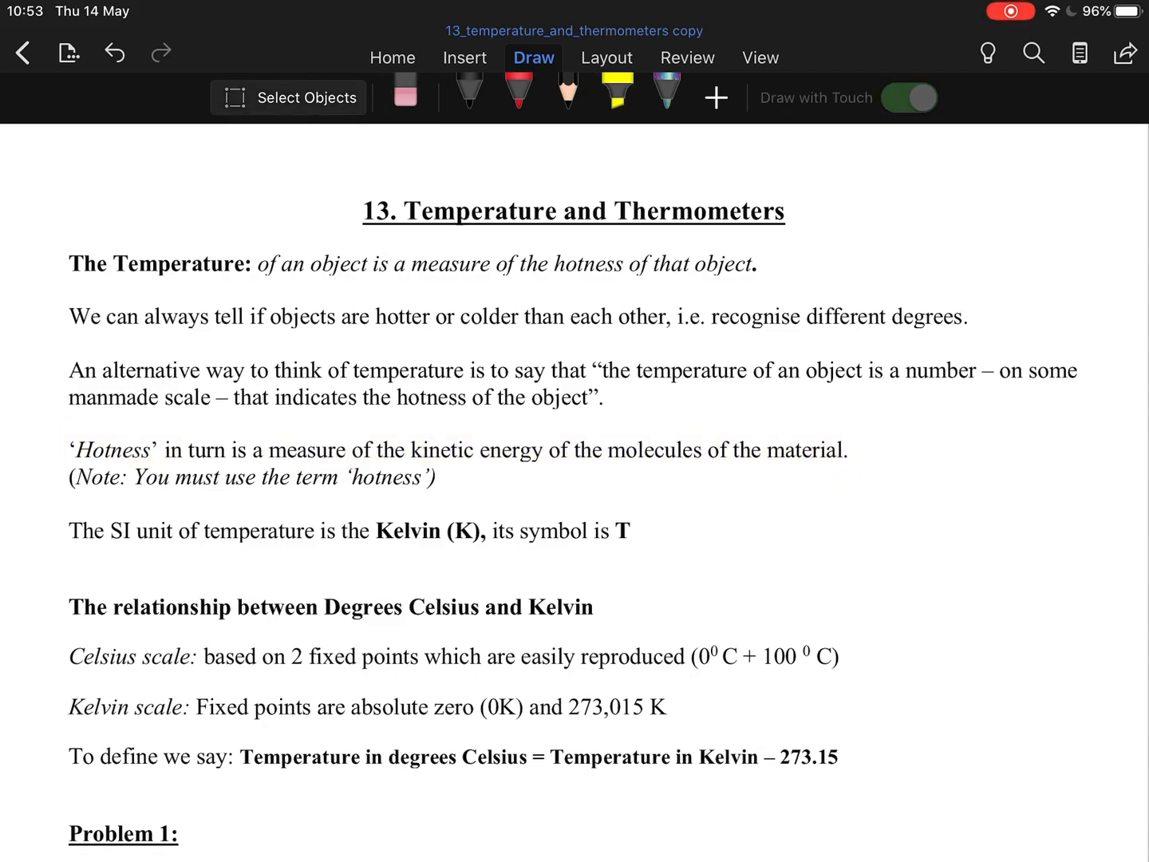
Underline the Celsius–Kelvin conversion formula in red
scroll("down", 3)
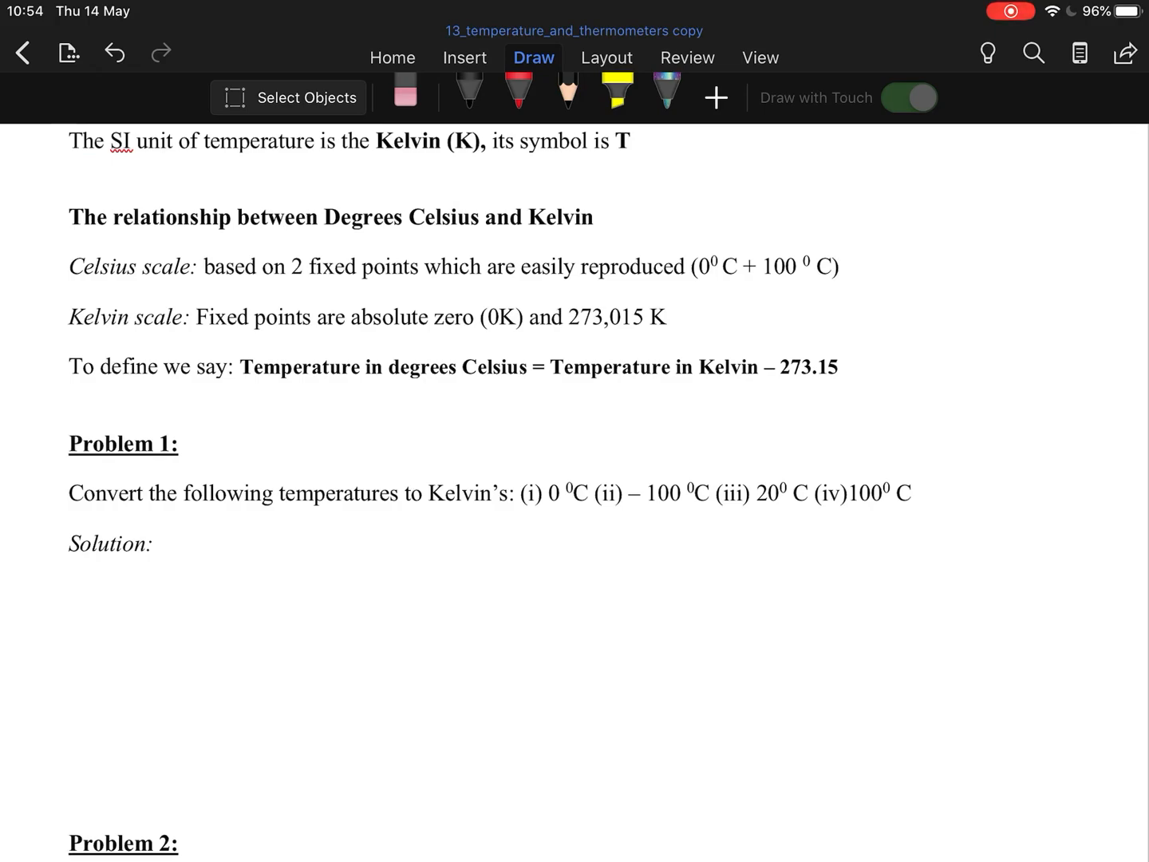
left_click(908, 97)
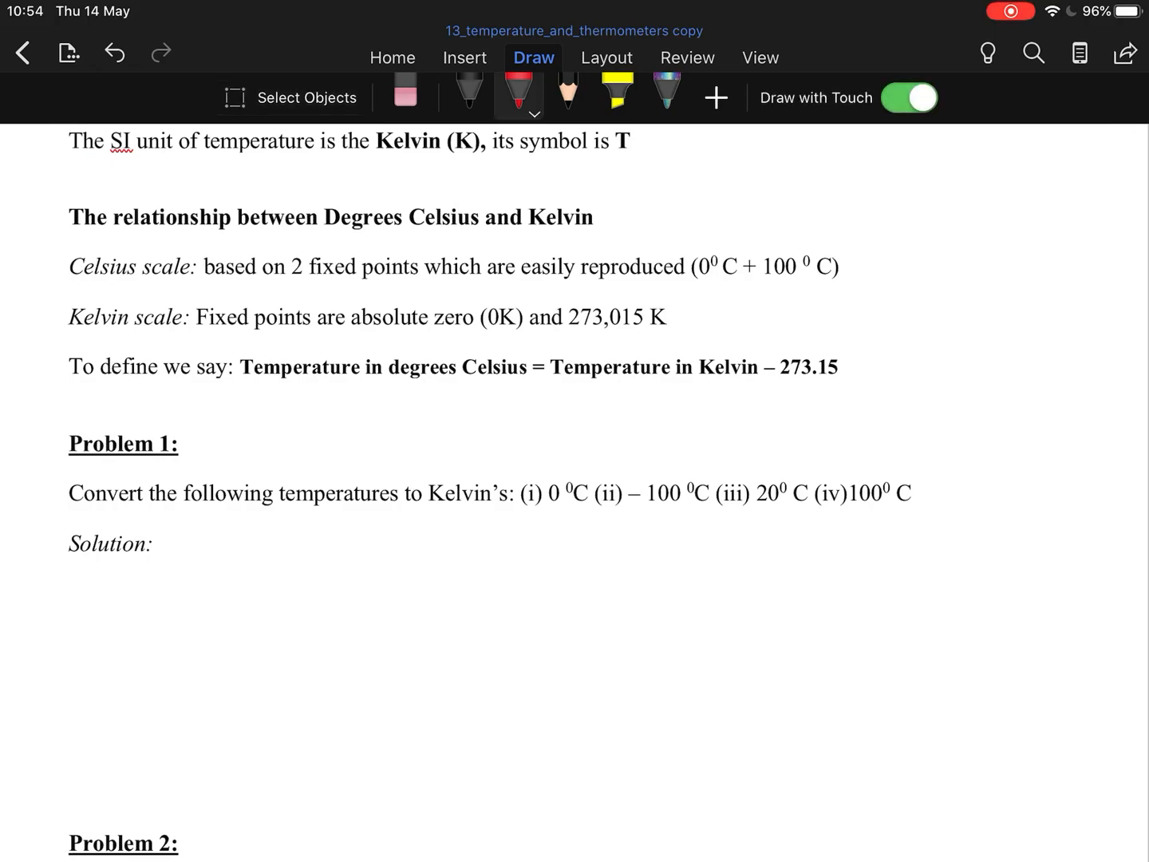
left_click_drag(235, 388, 925, 390)
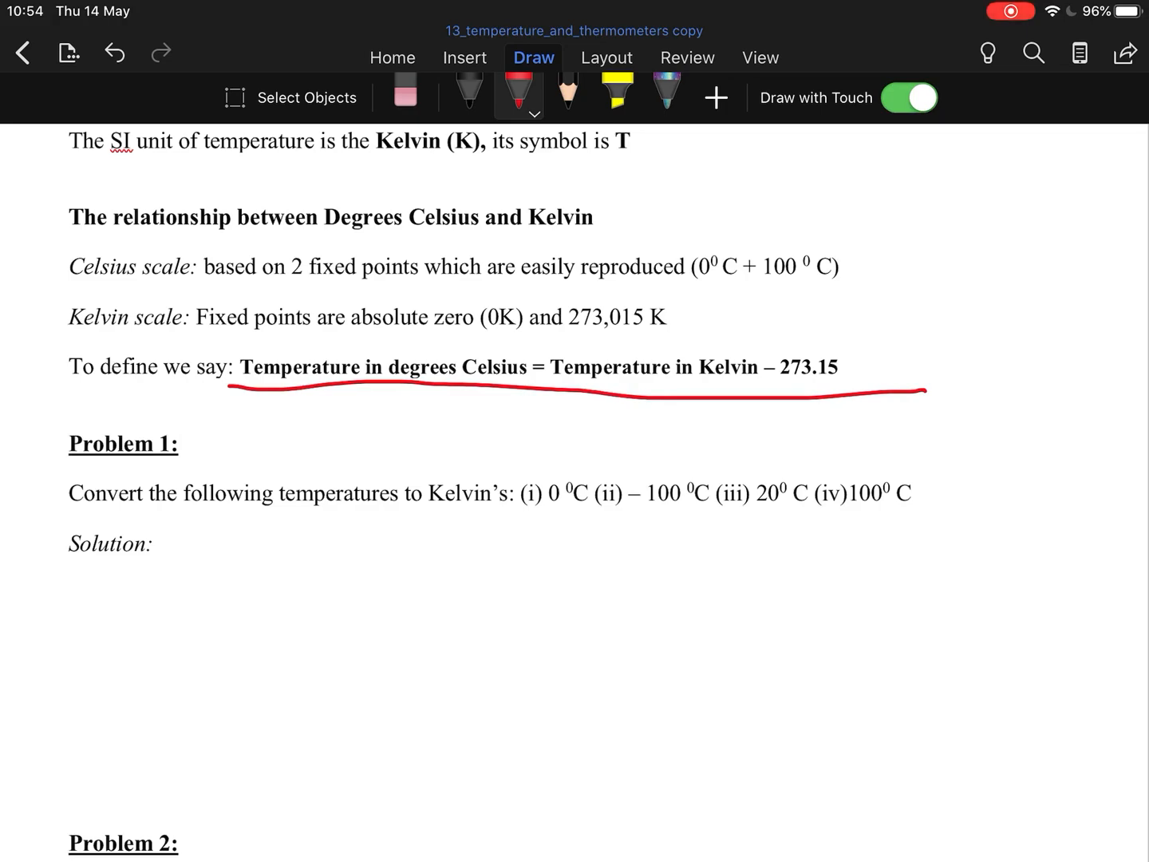
Handwrite Problem 1 part (ii) in black: −100 °C = 173.15 K
left_click(468, 92)
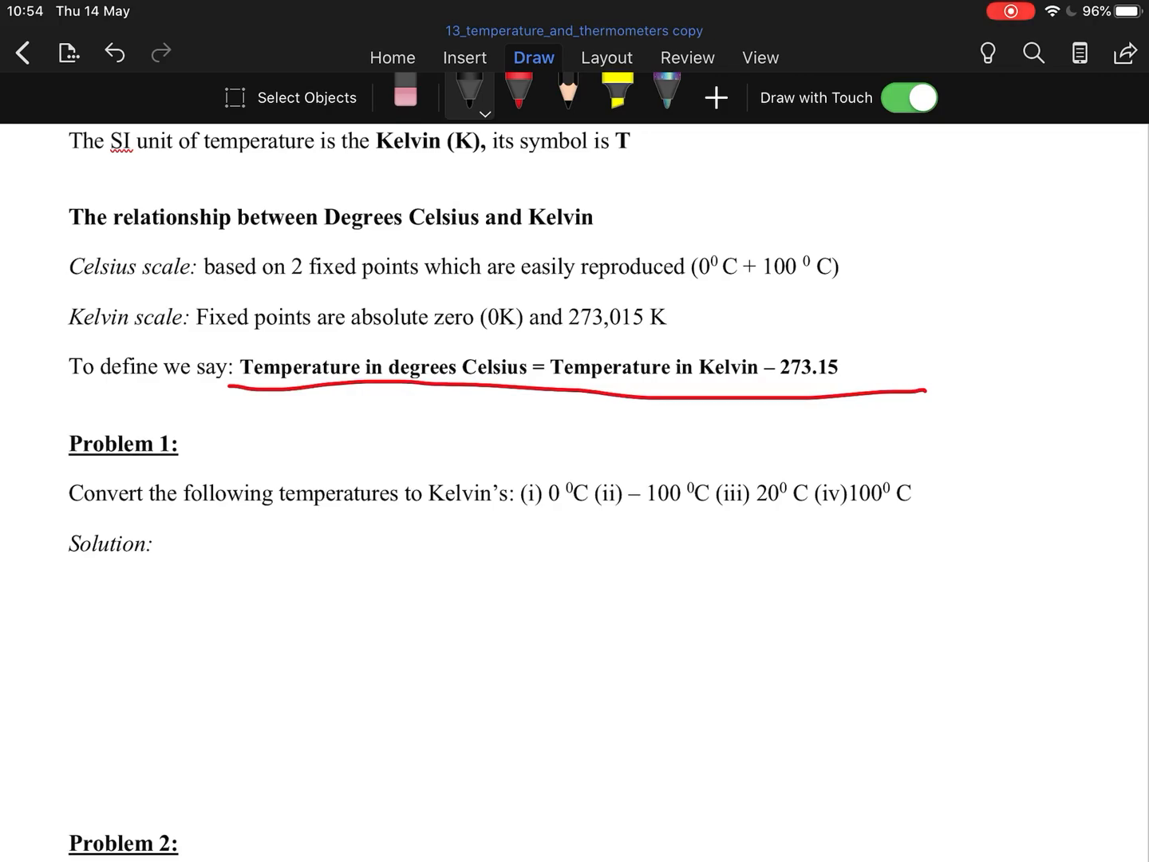
left_click_drag(183, 550, 182, 591)
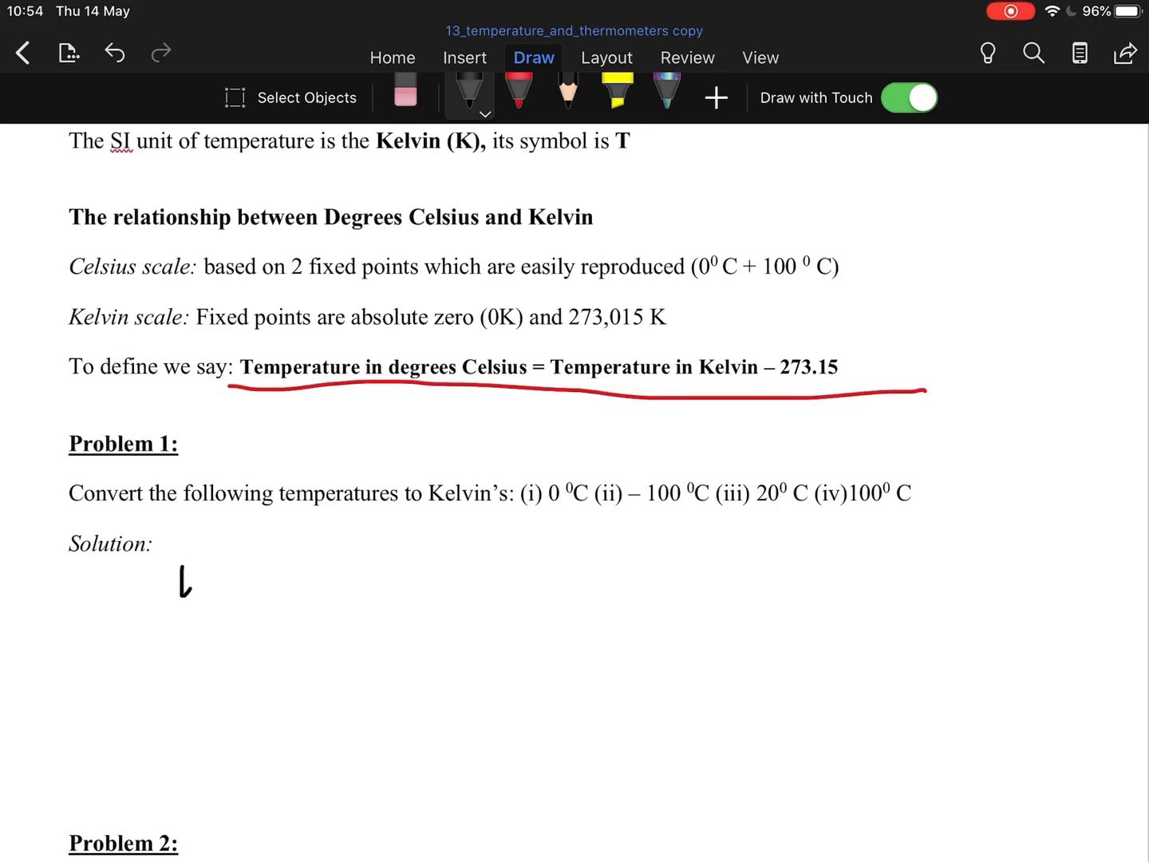
left_click_drag(151, 578, 355, 579)
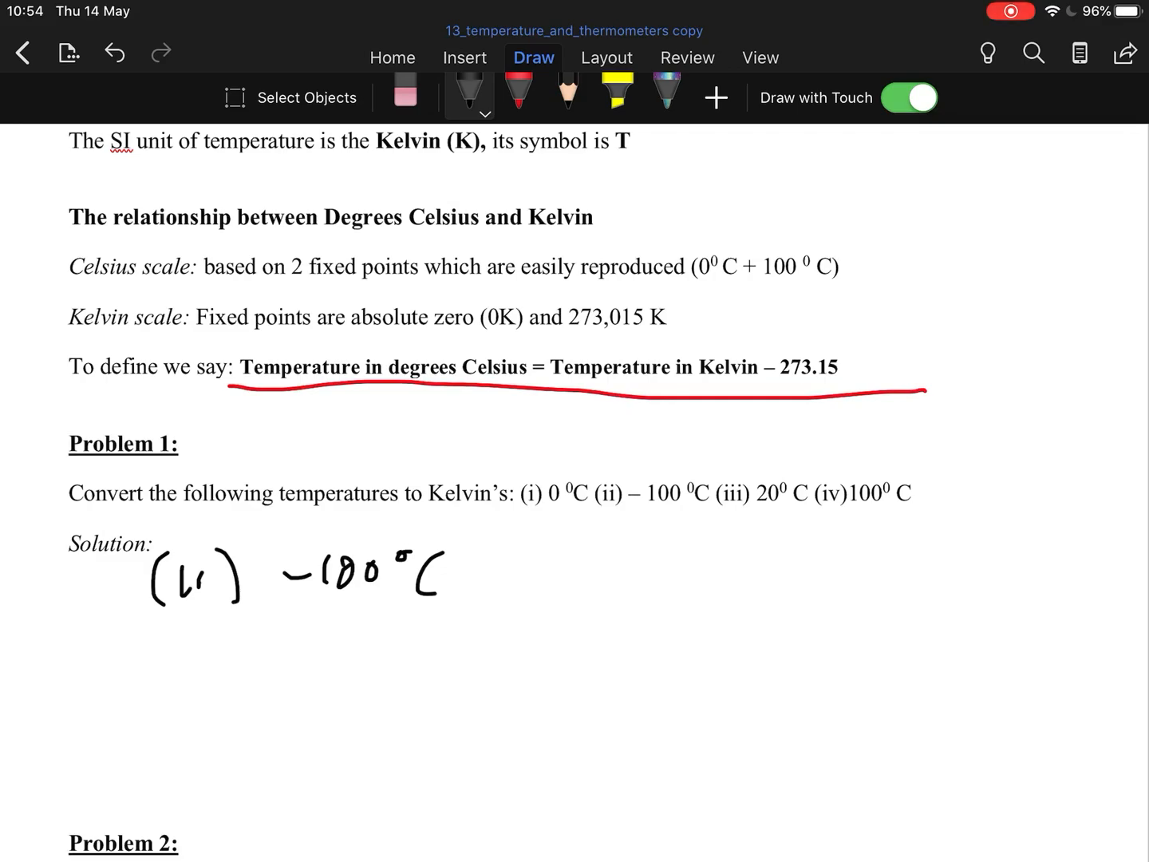
left_click_drag(183, 646, 327, 646)
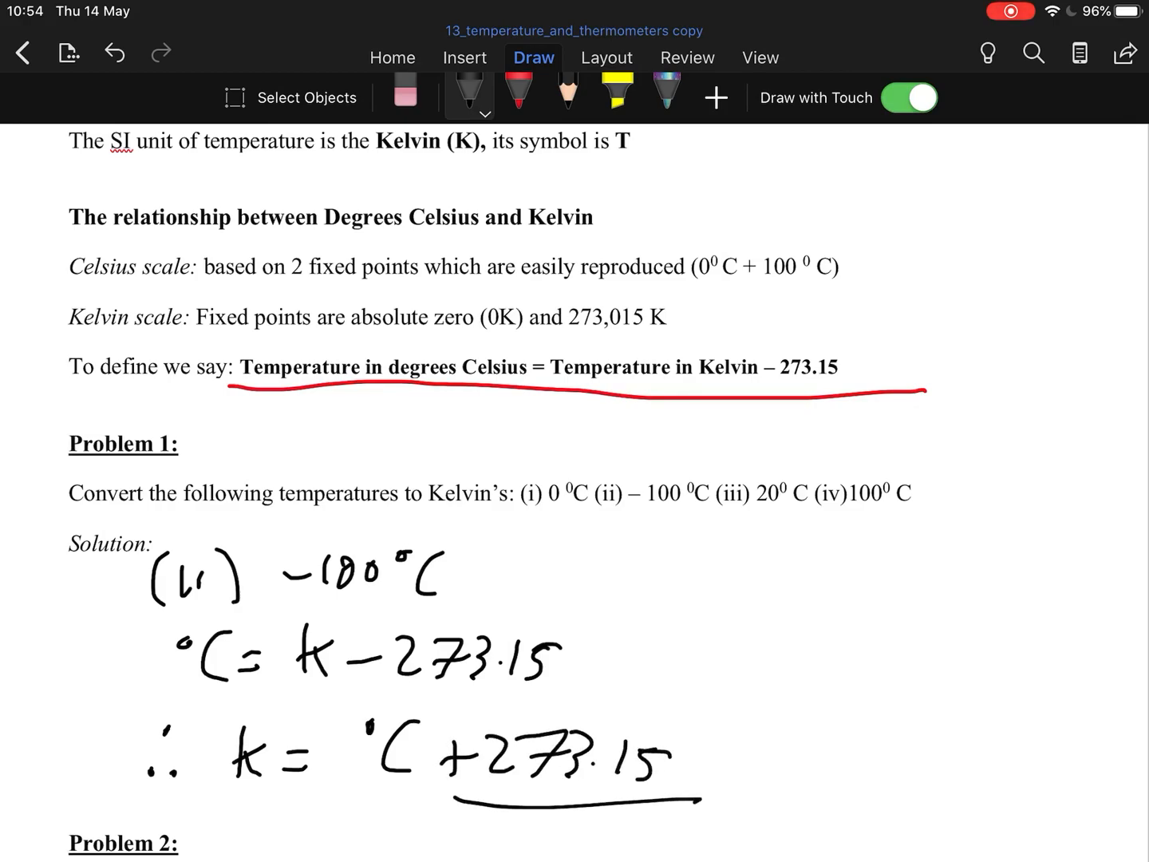
left_click_drag(463, 571, 558, 571)
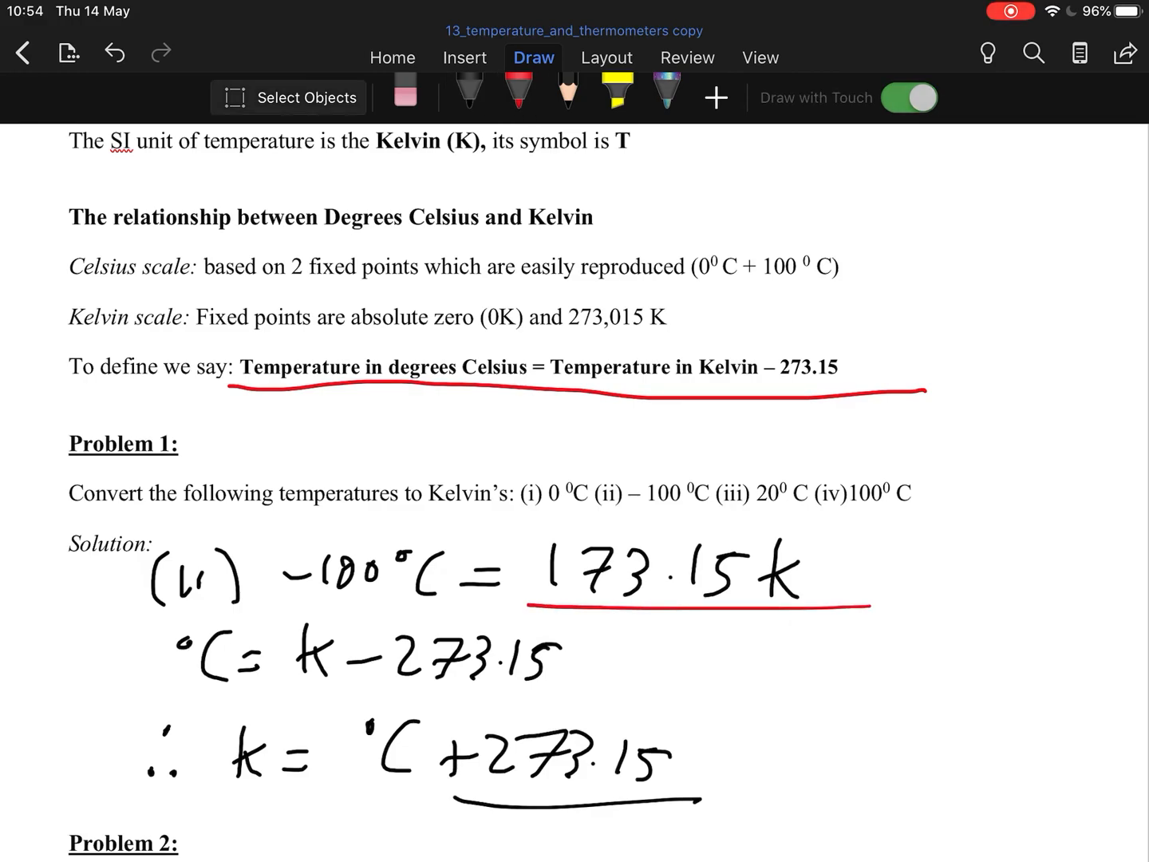
Write 373 K and the formula °C = K − 273.15 under Problem 2
scroll("down", 3)
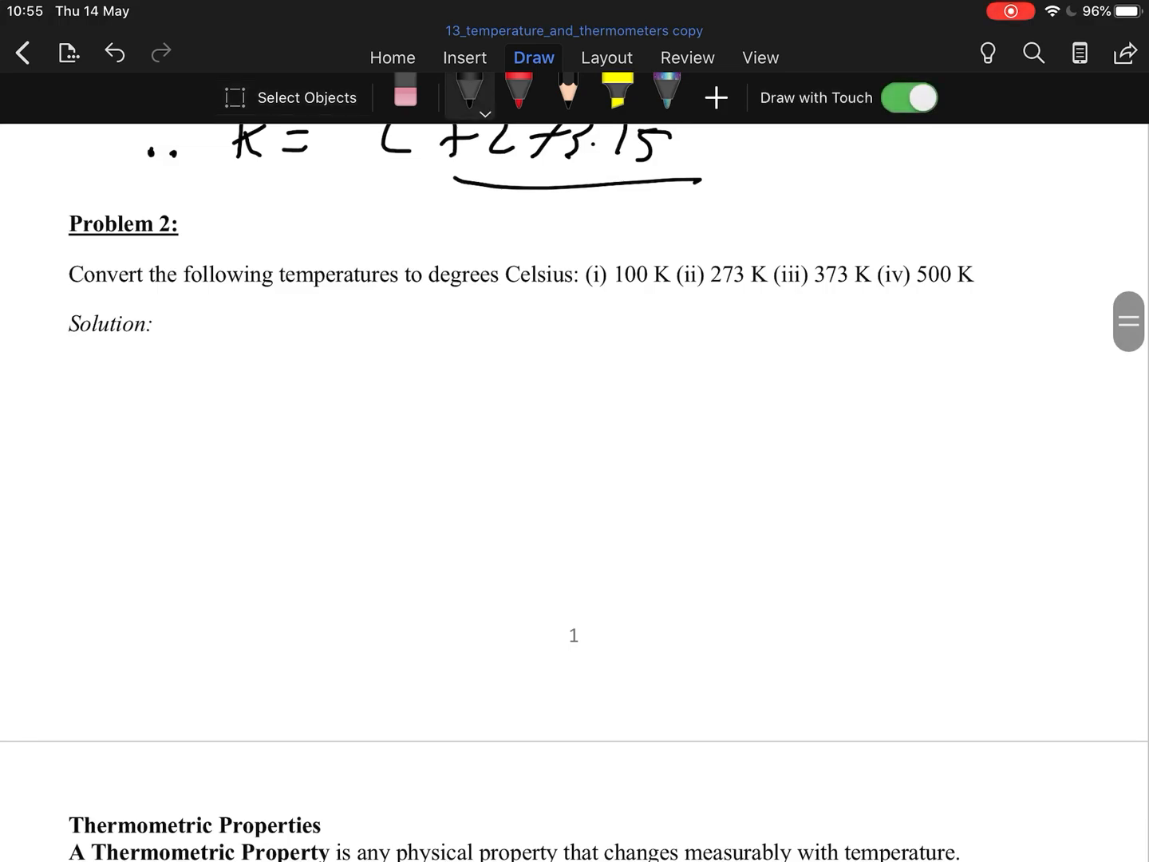
left_click_drag(227, 367, 239, 343)
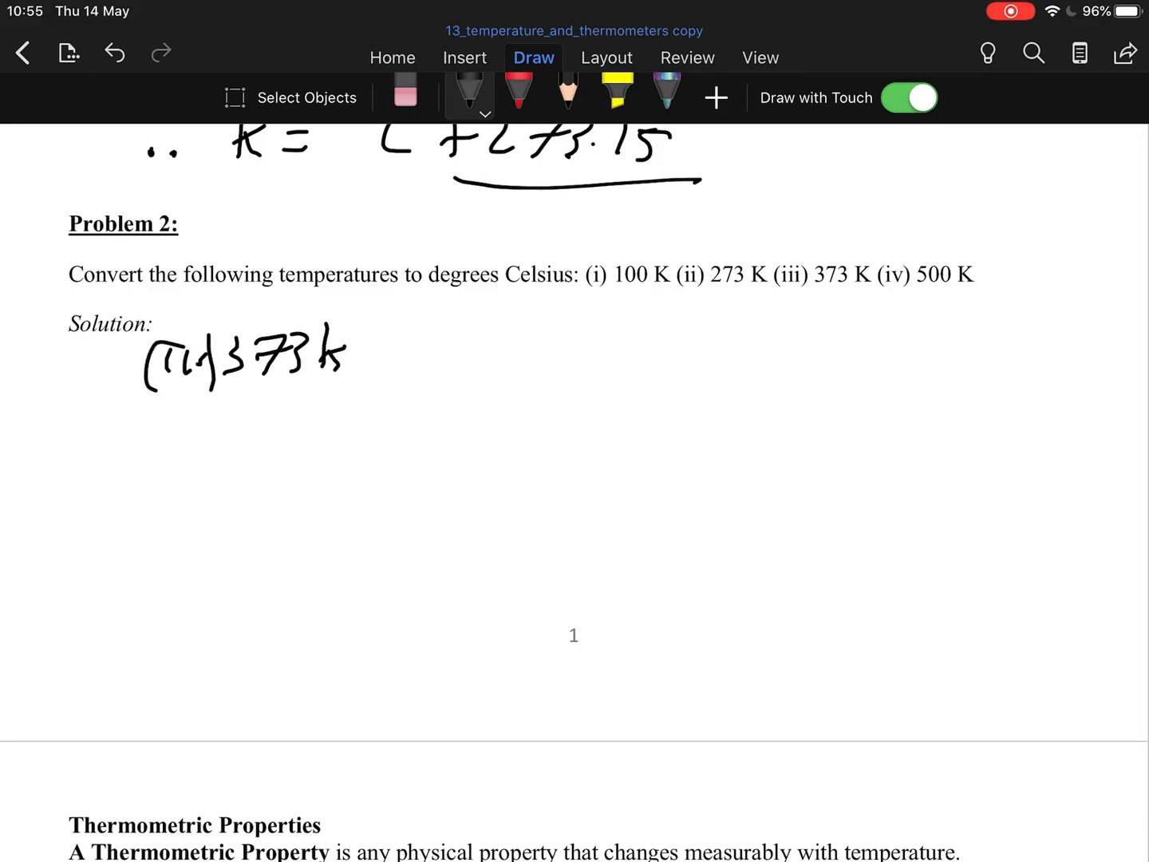
left_click_drag(160, 447, 219, 479)
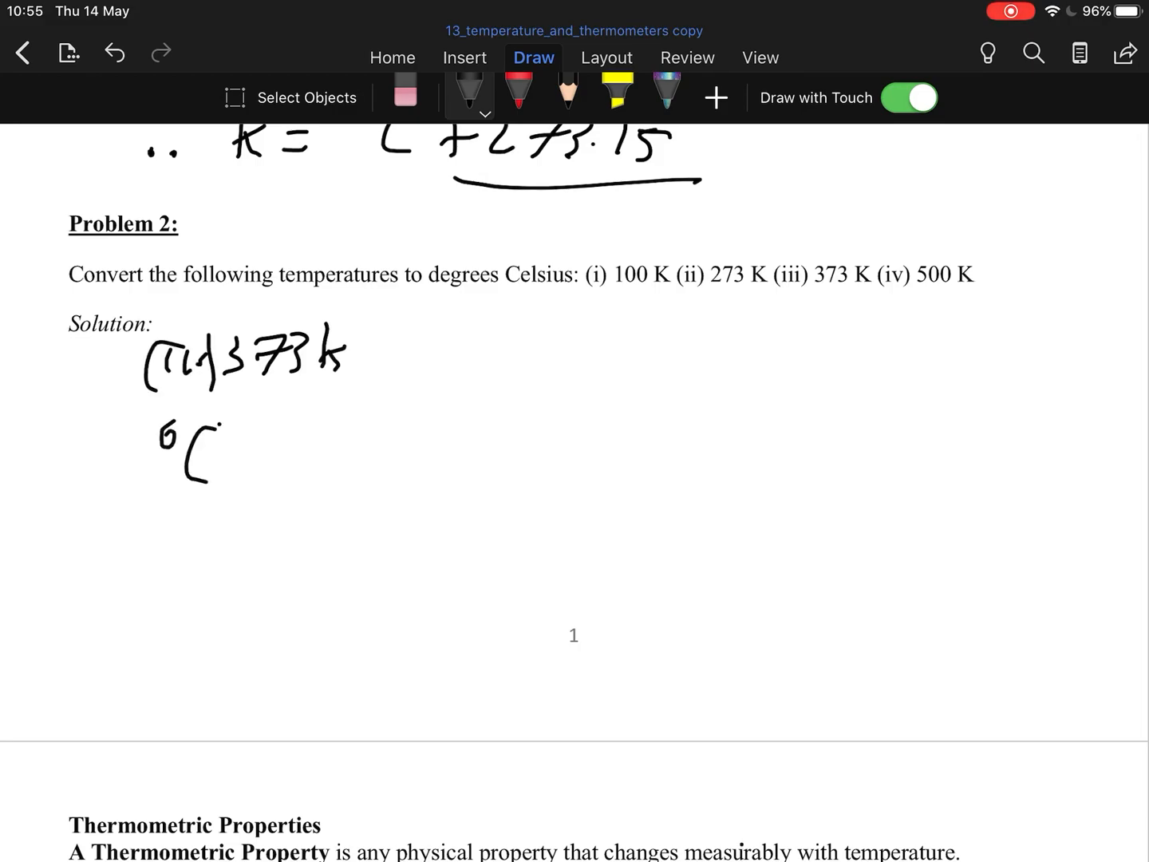
left_click_drag(231, 451, 375, 447)
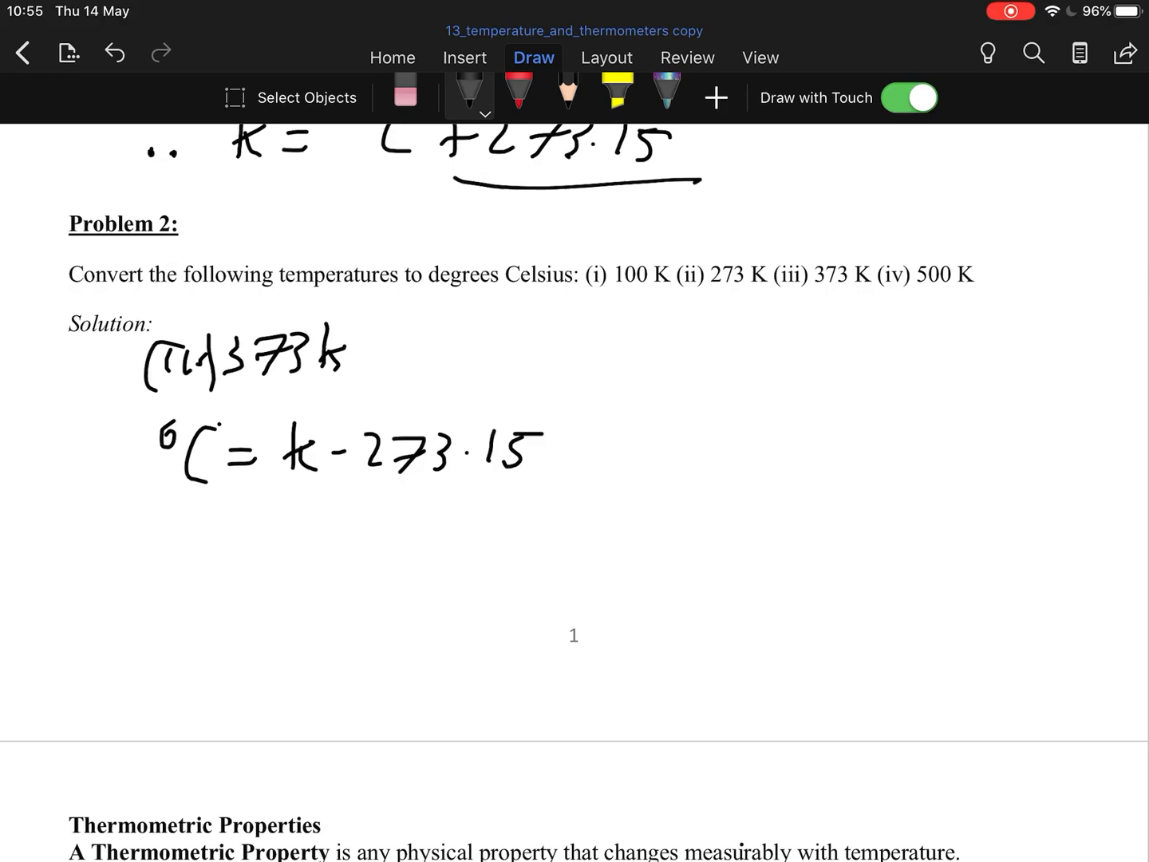
Write the working 373 − 273.15 = 99.85 °C
left_click_drag(375, 359, 422, 363)
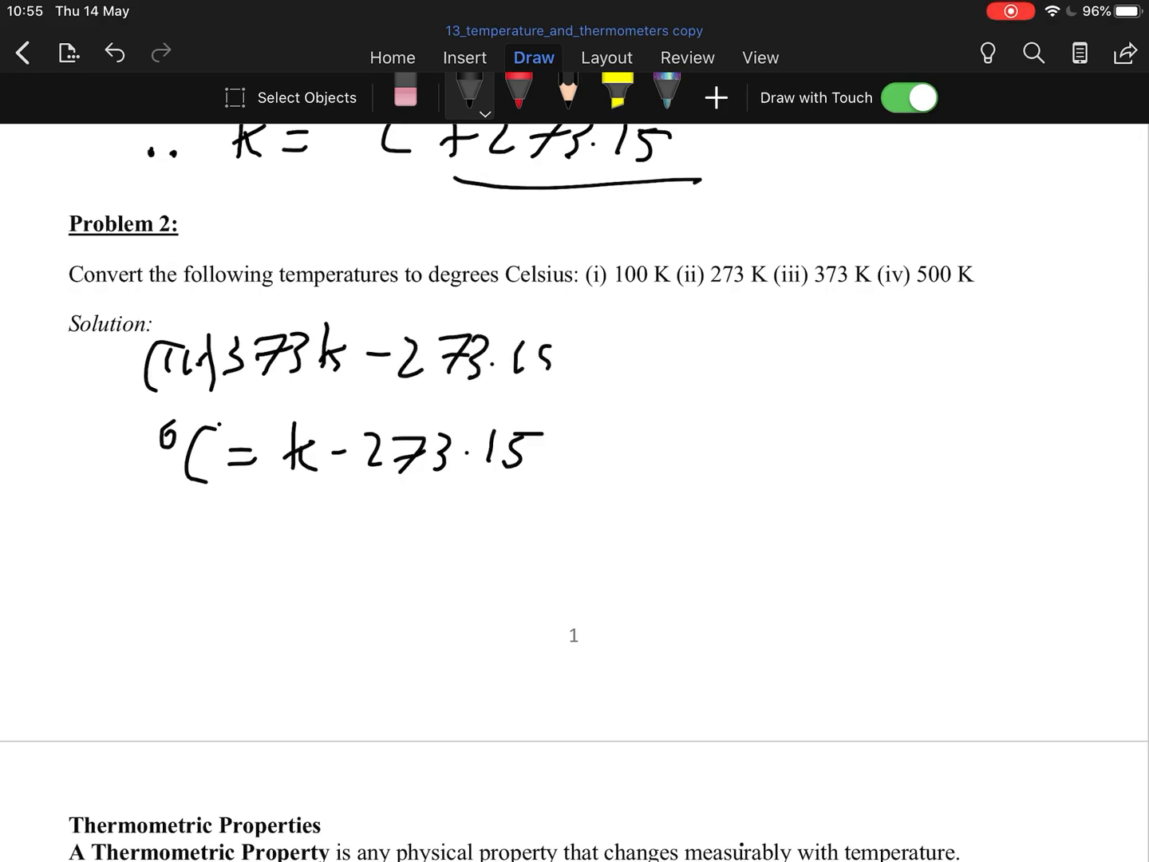
left_click_drag(582, 355, 662, 351)
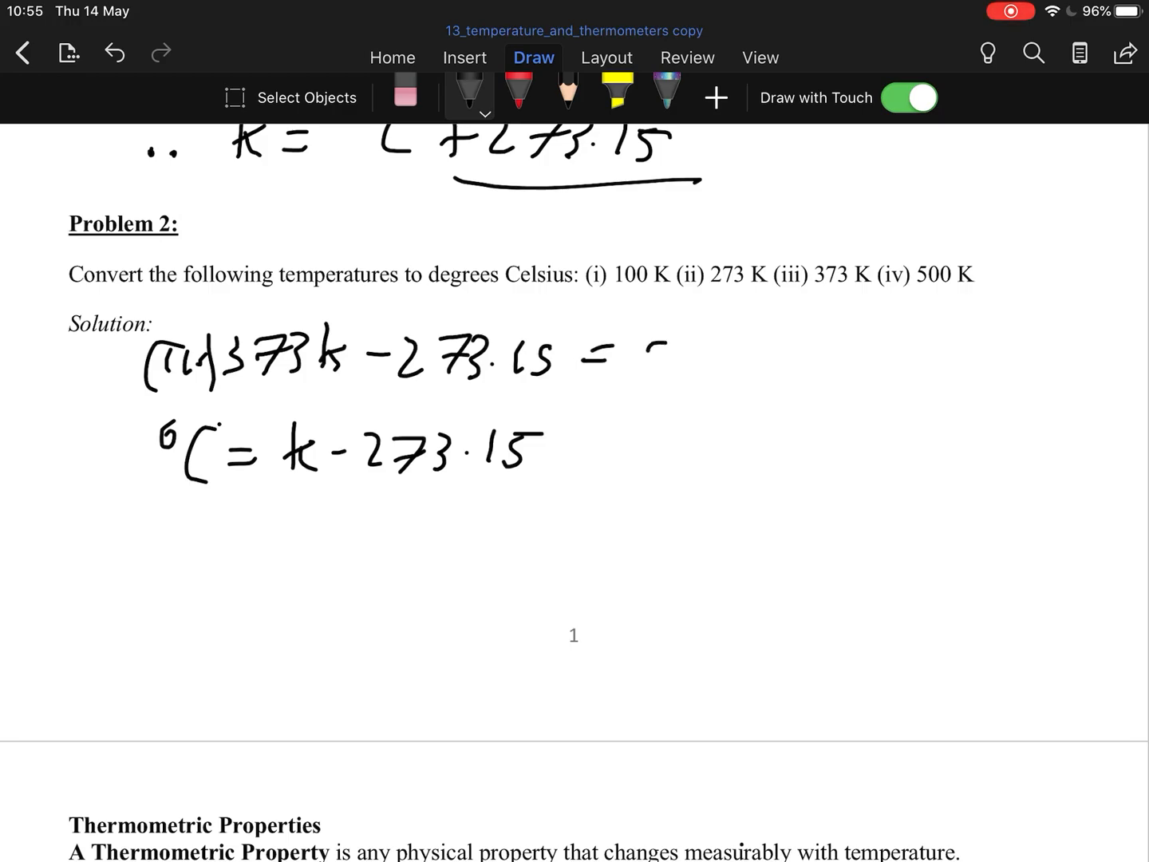
left_click_drag(646, 359, 790, 367)
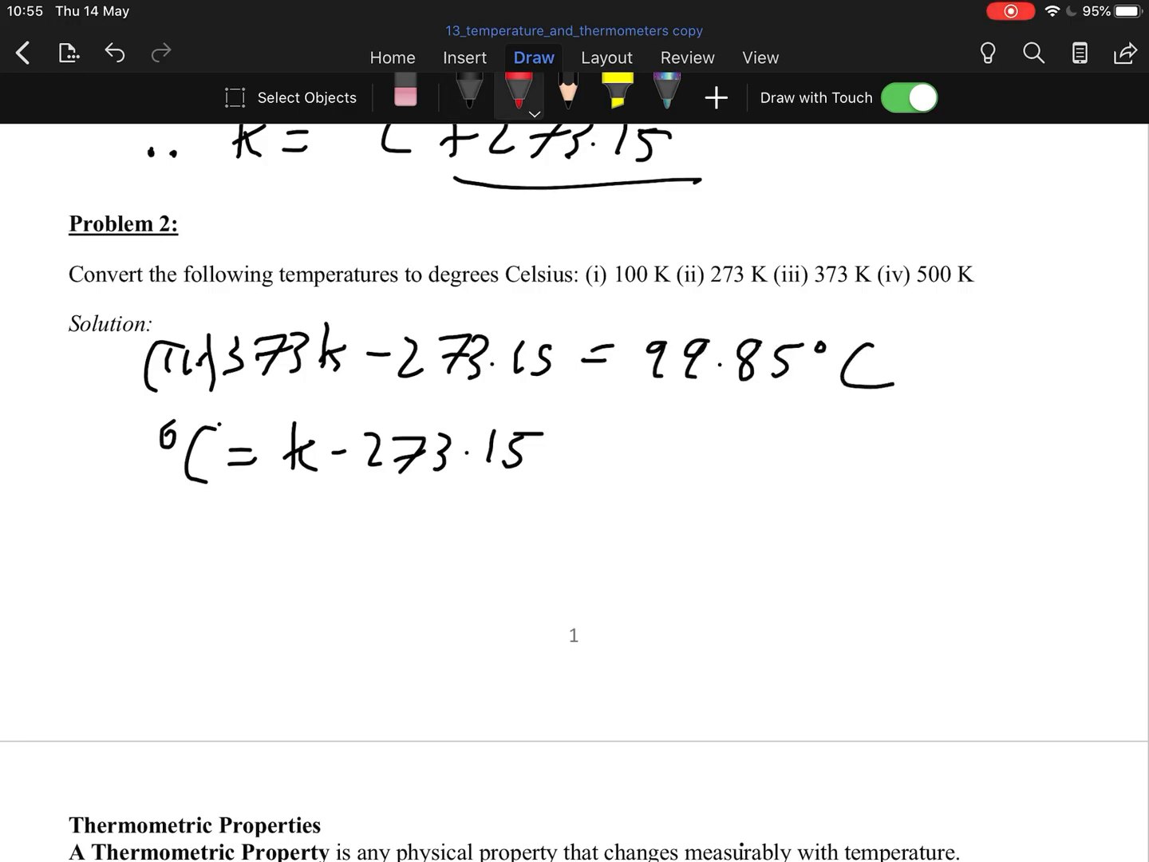
left_click_drag(638, 389, 898, 387)
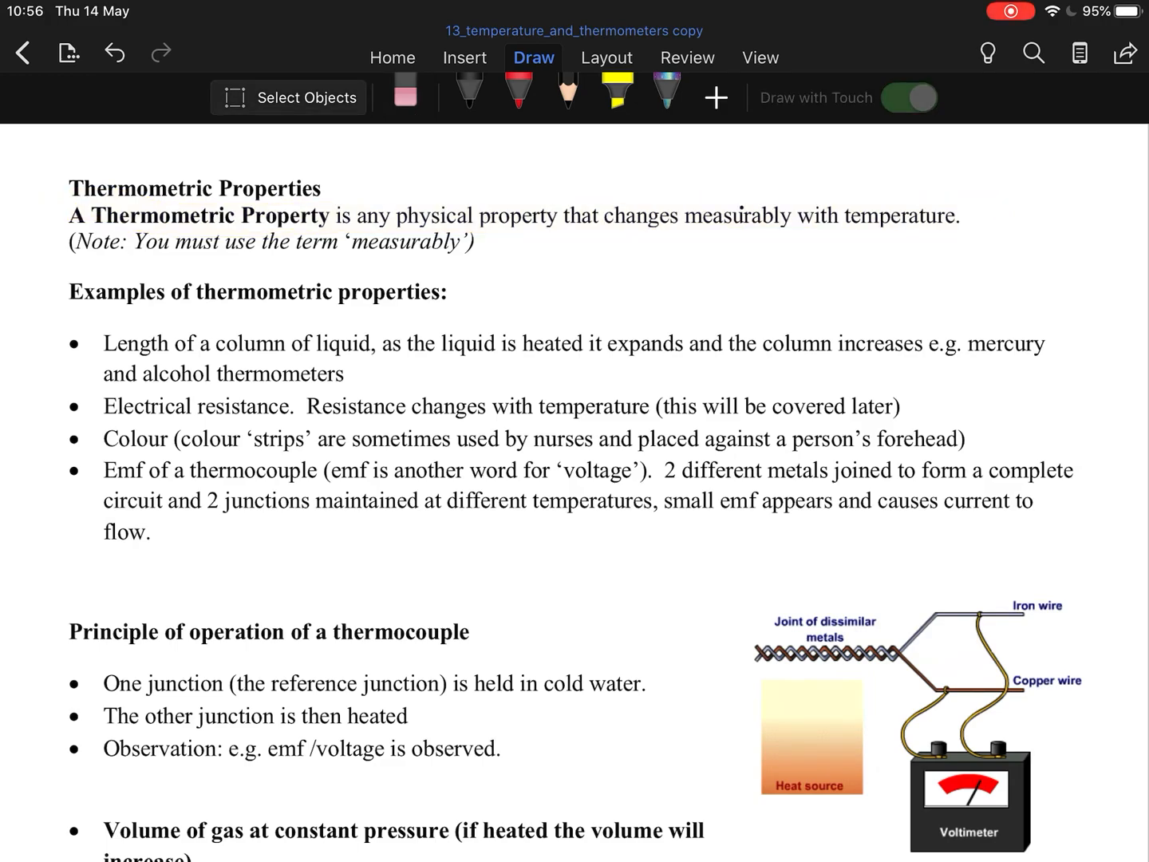
Circle the thermometric example bullets, including Electrical resistance, in red
scroll("down", 3)
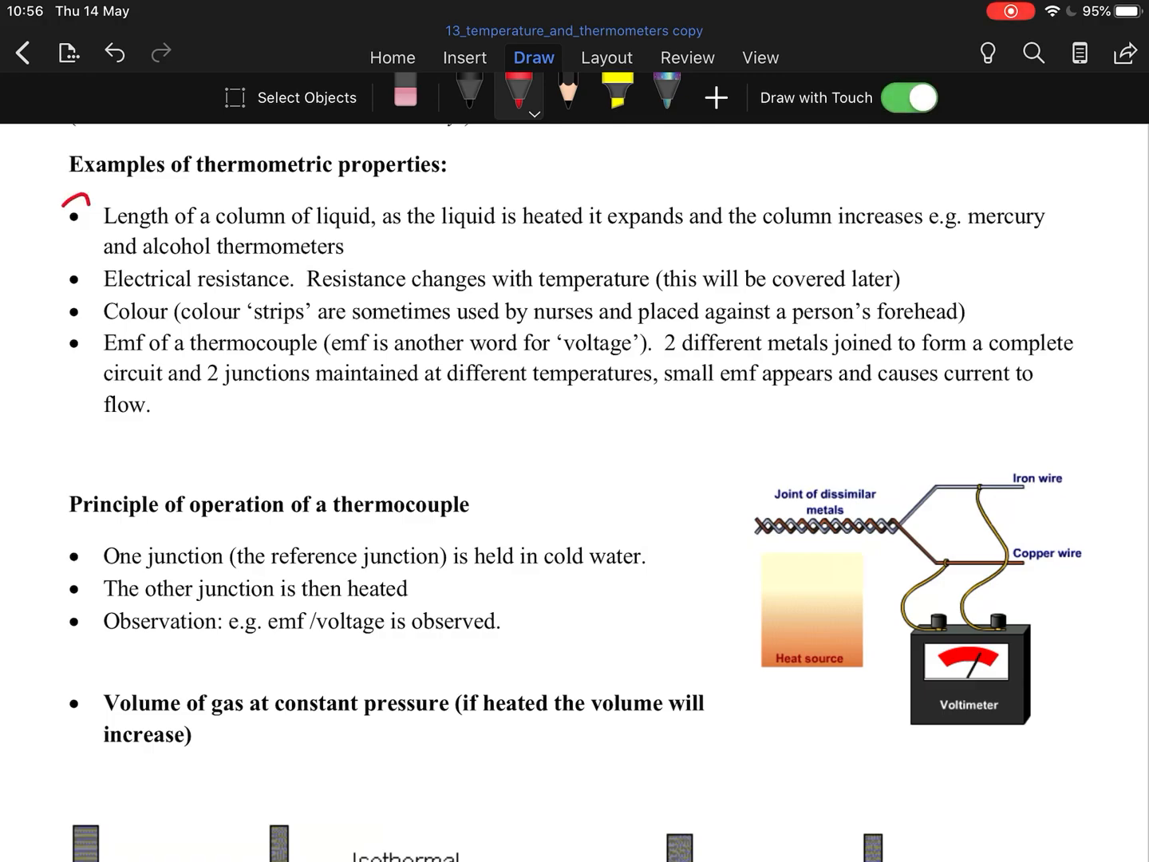
left_click_drag(60, 199, 96, 219)
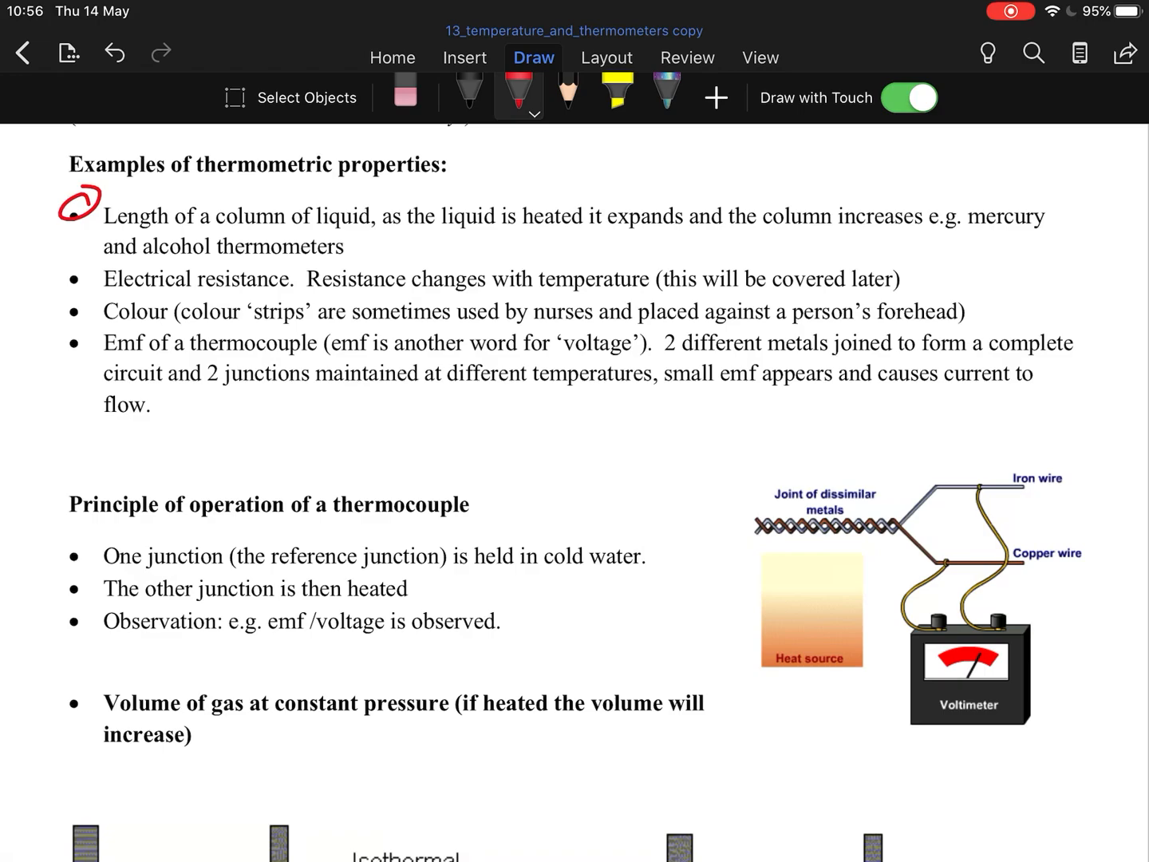
left_click_drag(64, 263, 88, 255)
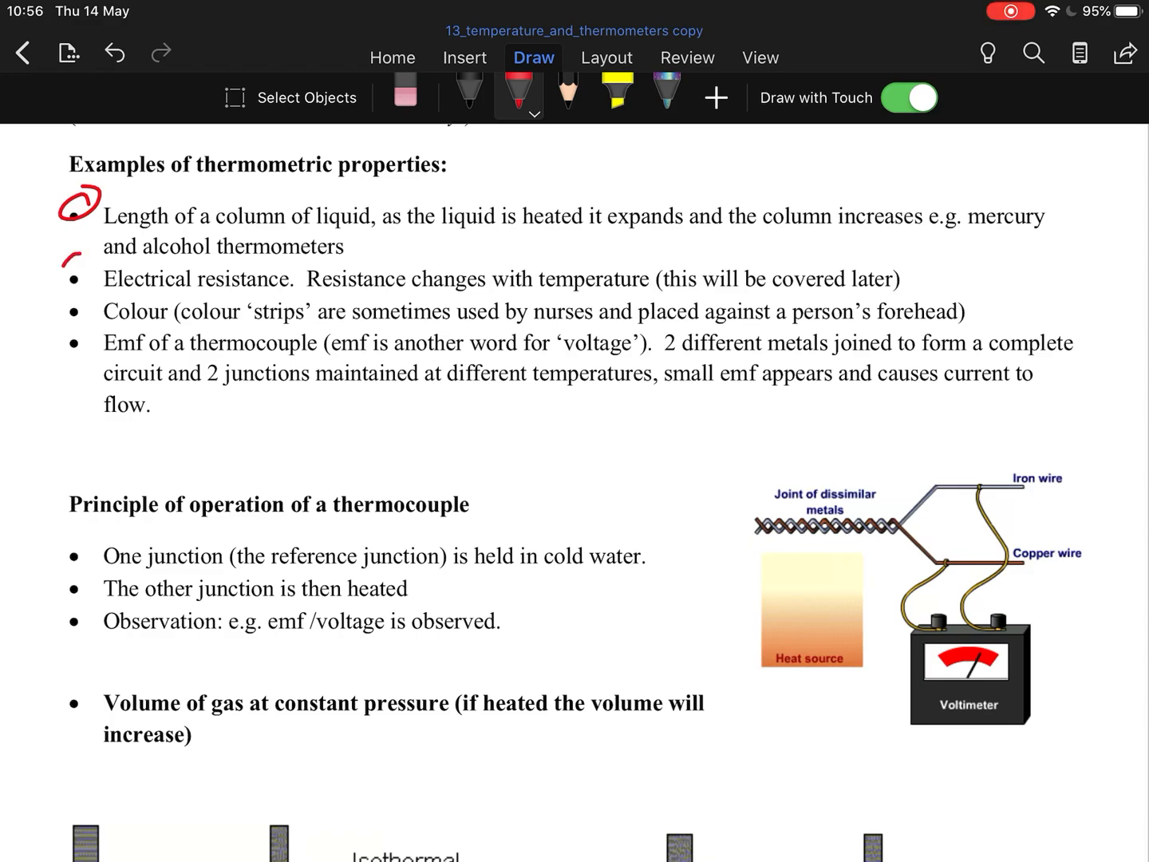
left_click_drag(64, 255, 80, 287)
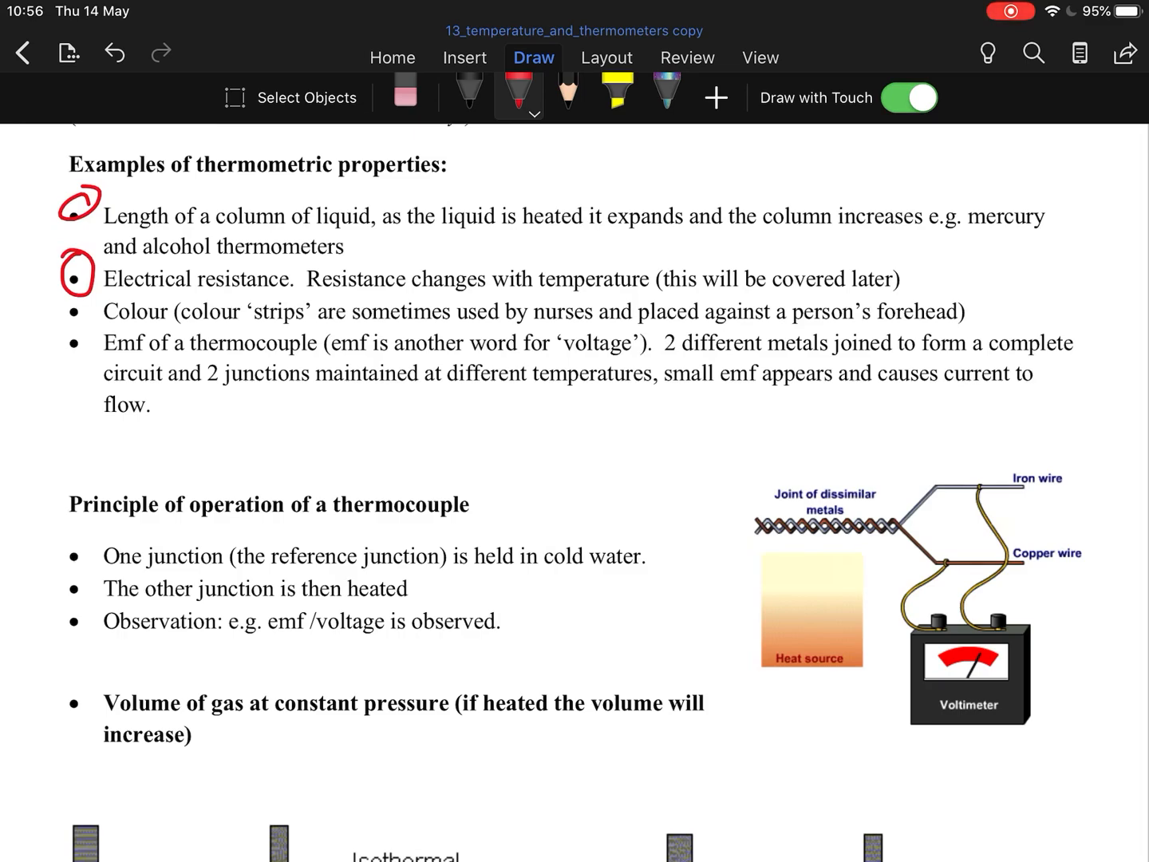
Underline the thermocouple heading and circle its step bullets and wire labels
left_click_drag(76, 311, 76, 311)
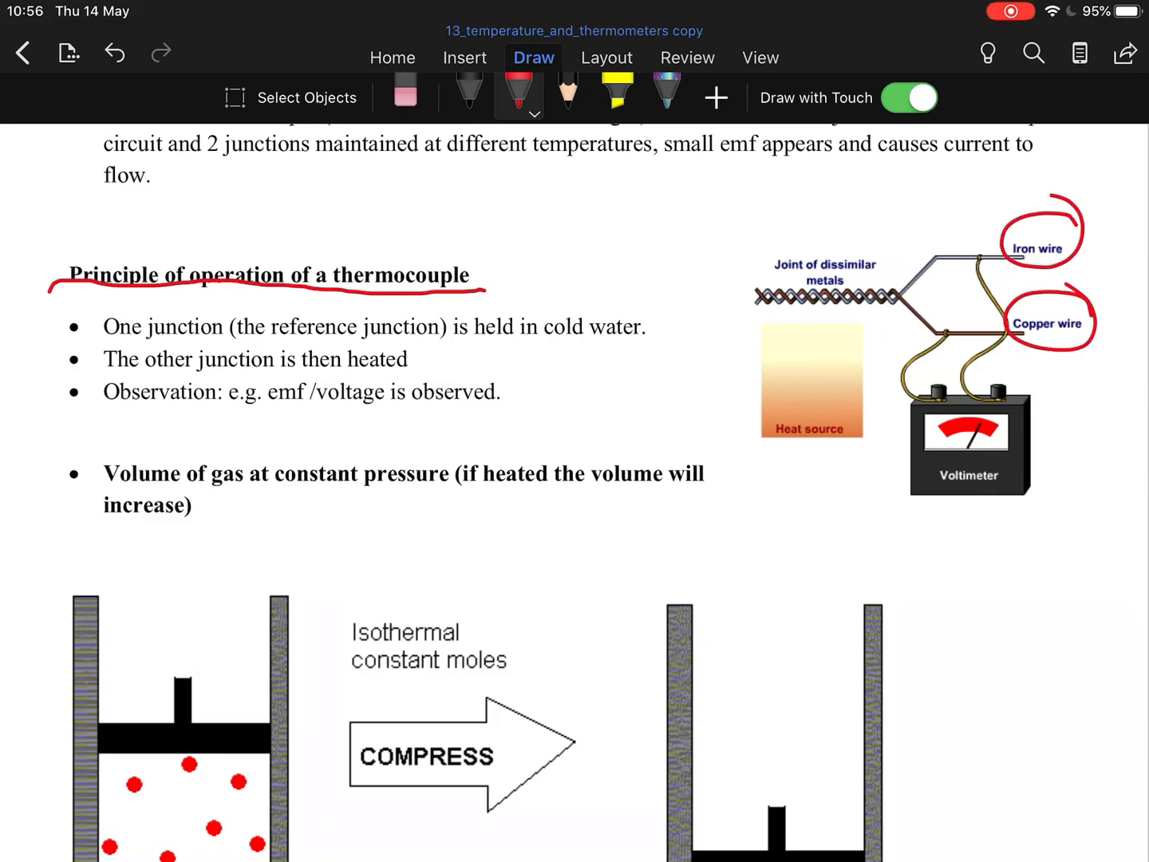
left_click_drag(76, 325, 76, 359)
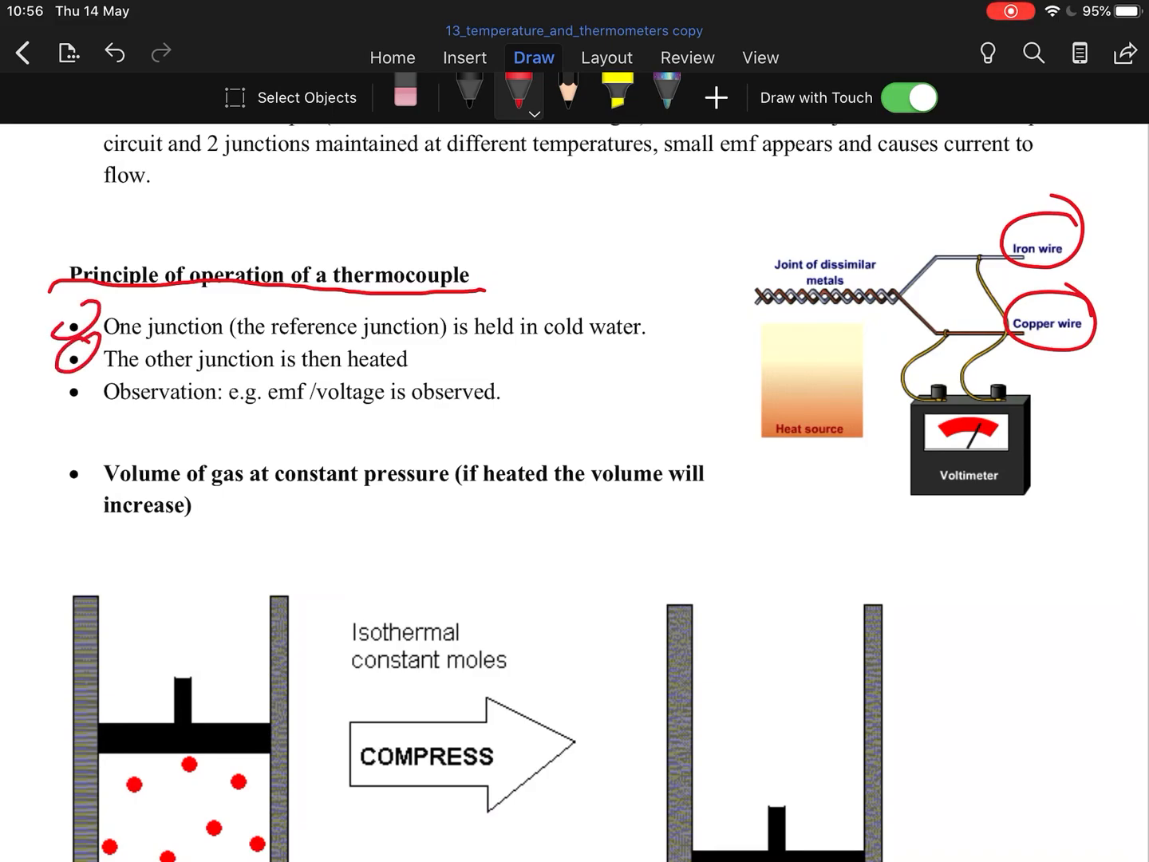
left_click_drag(231, 408, 522, 408)
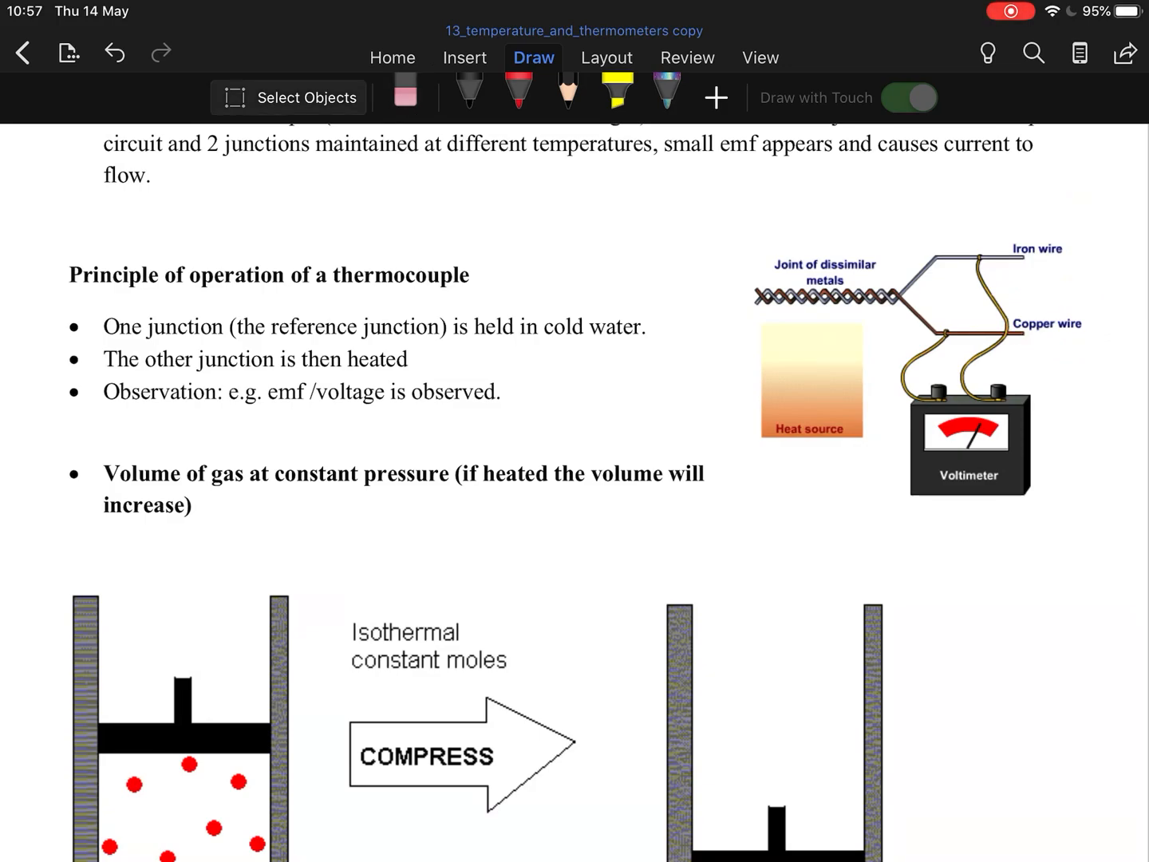
scroll("down", 3)
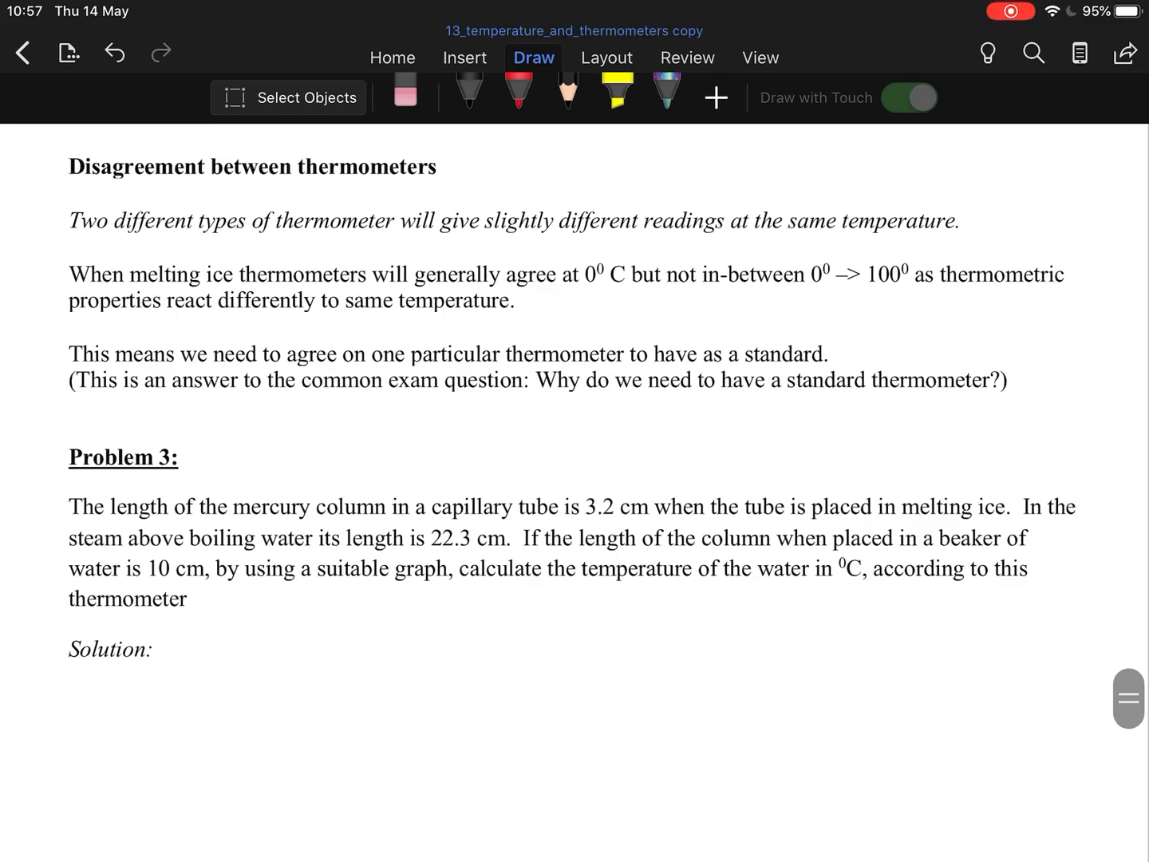
left_click(907, 98)
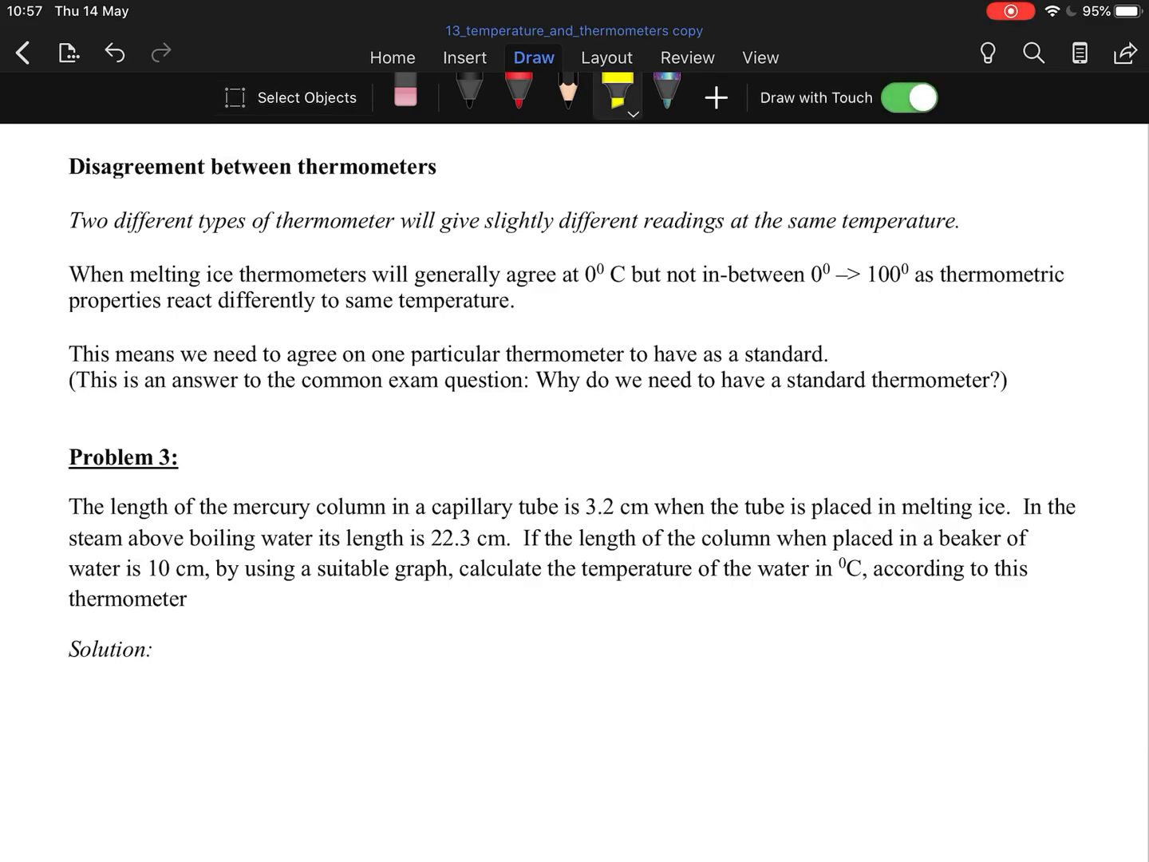
left_click(57, 221)
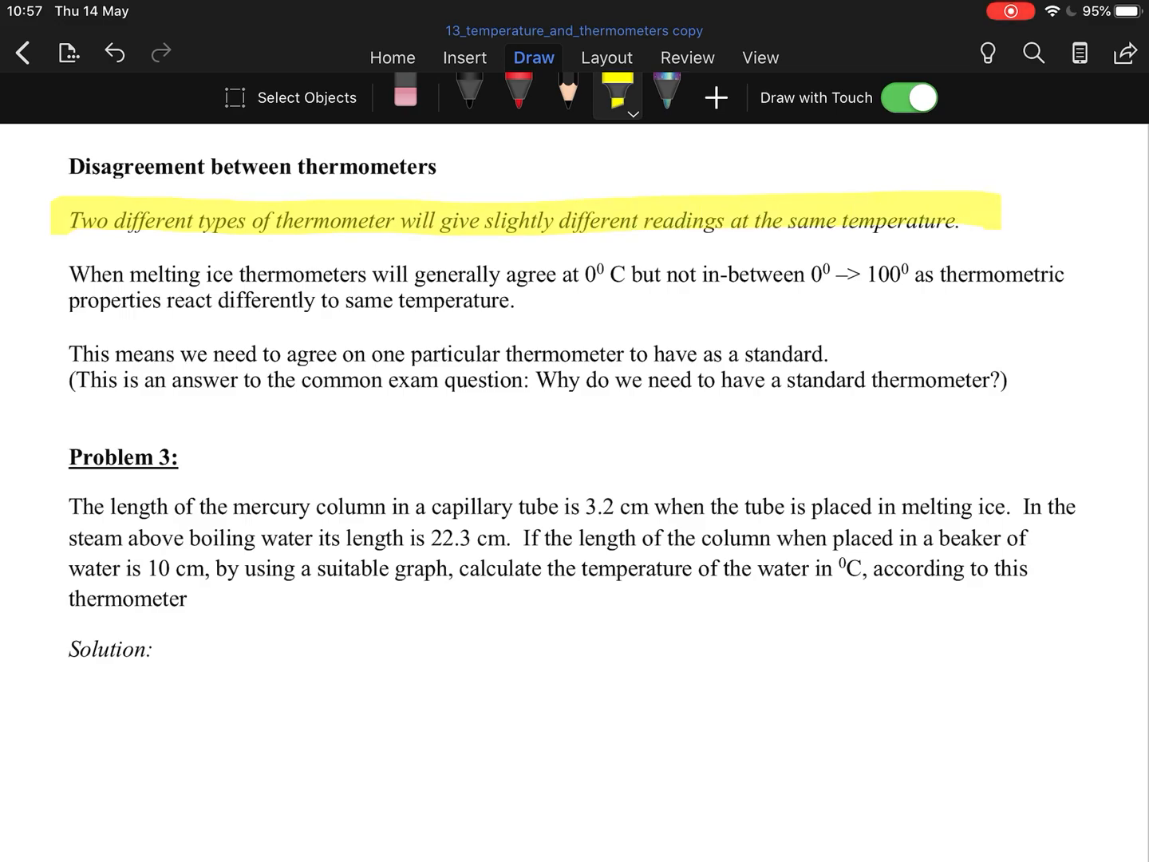
left_click(518, 96)
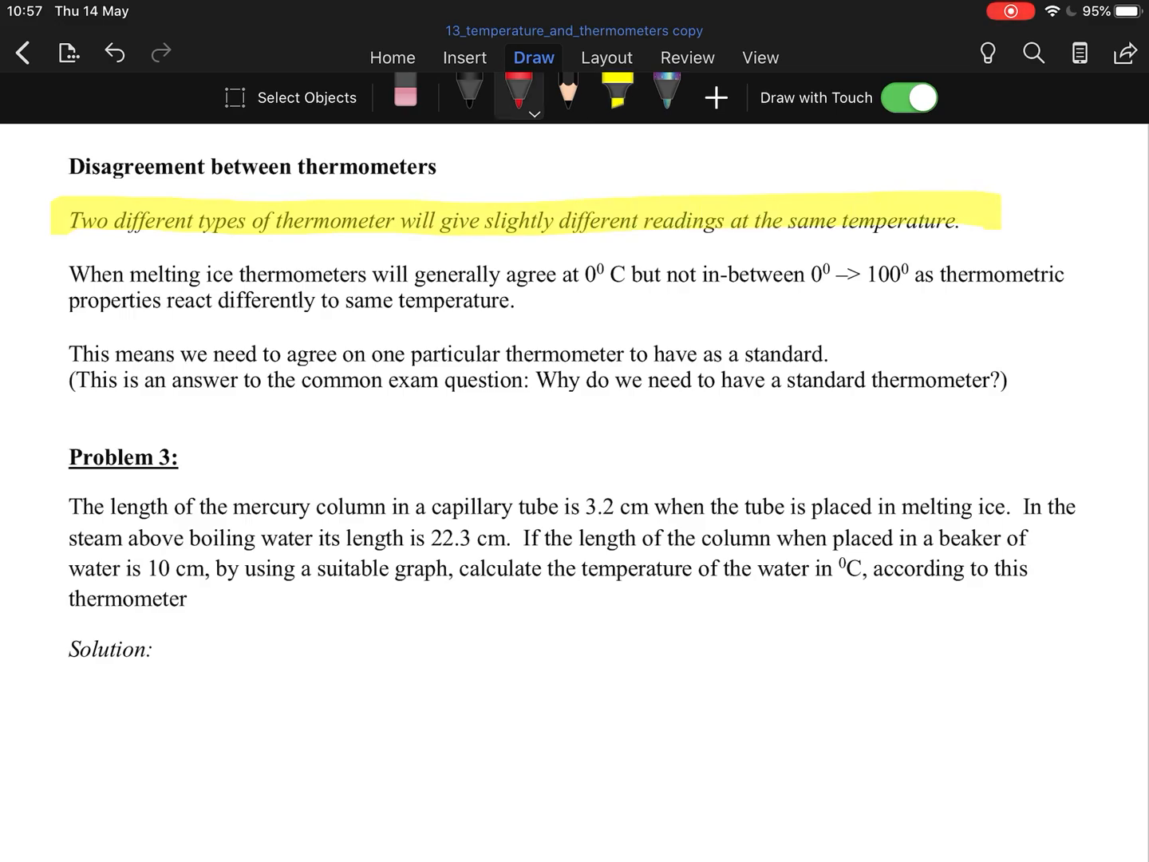
left_click_drag(126, 288, 190, 287)
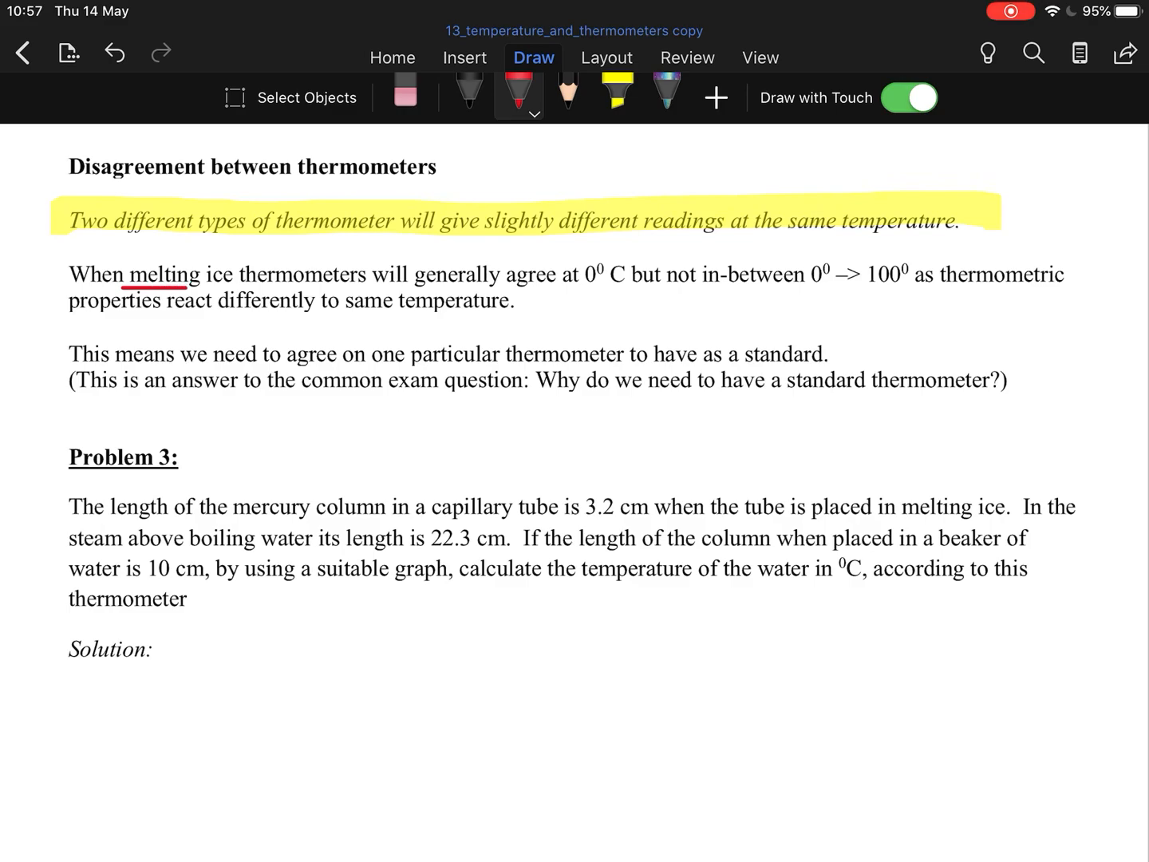
left_click_drag(159, 290, 638, 287)
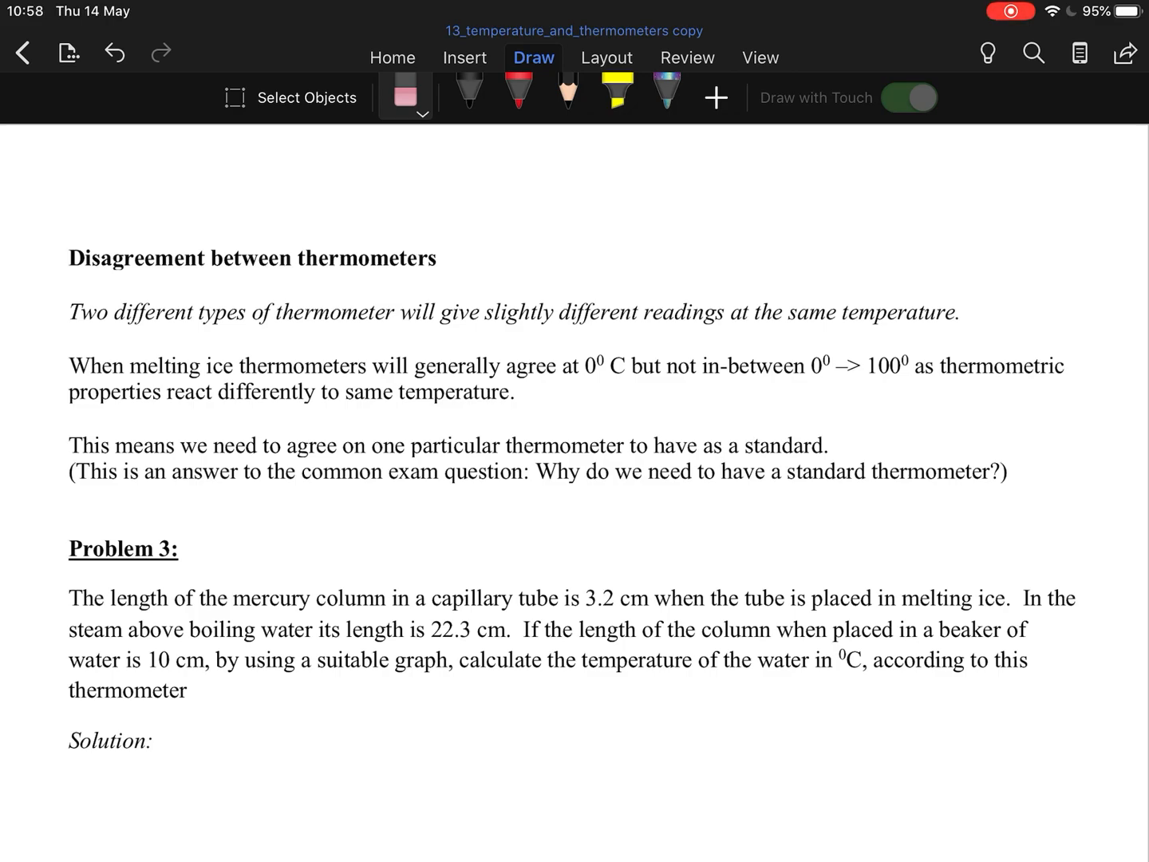
left_click(519, 91)
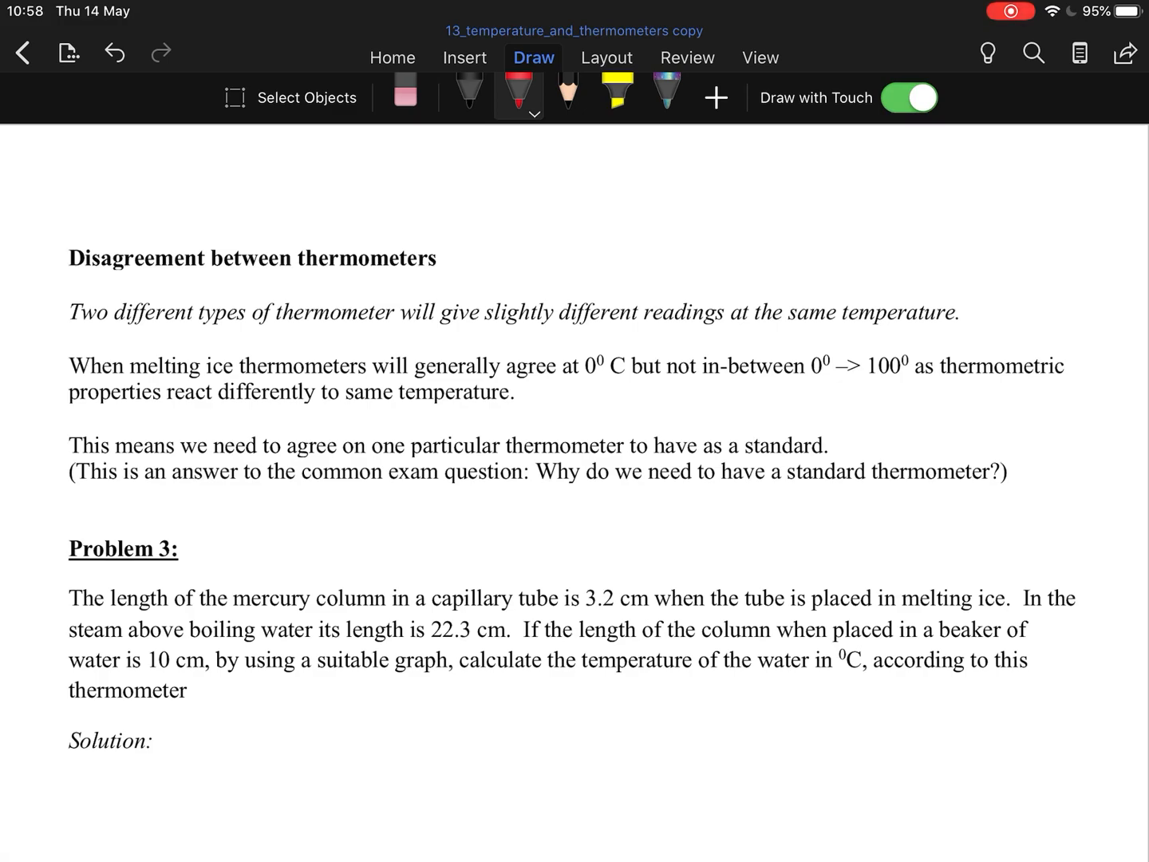
left_click_drag(542, 495, 1029, 486)
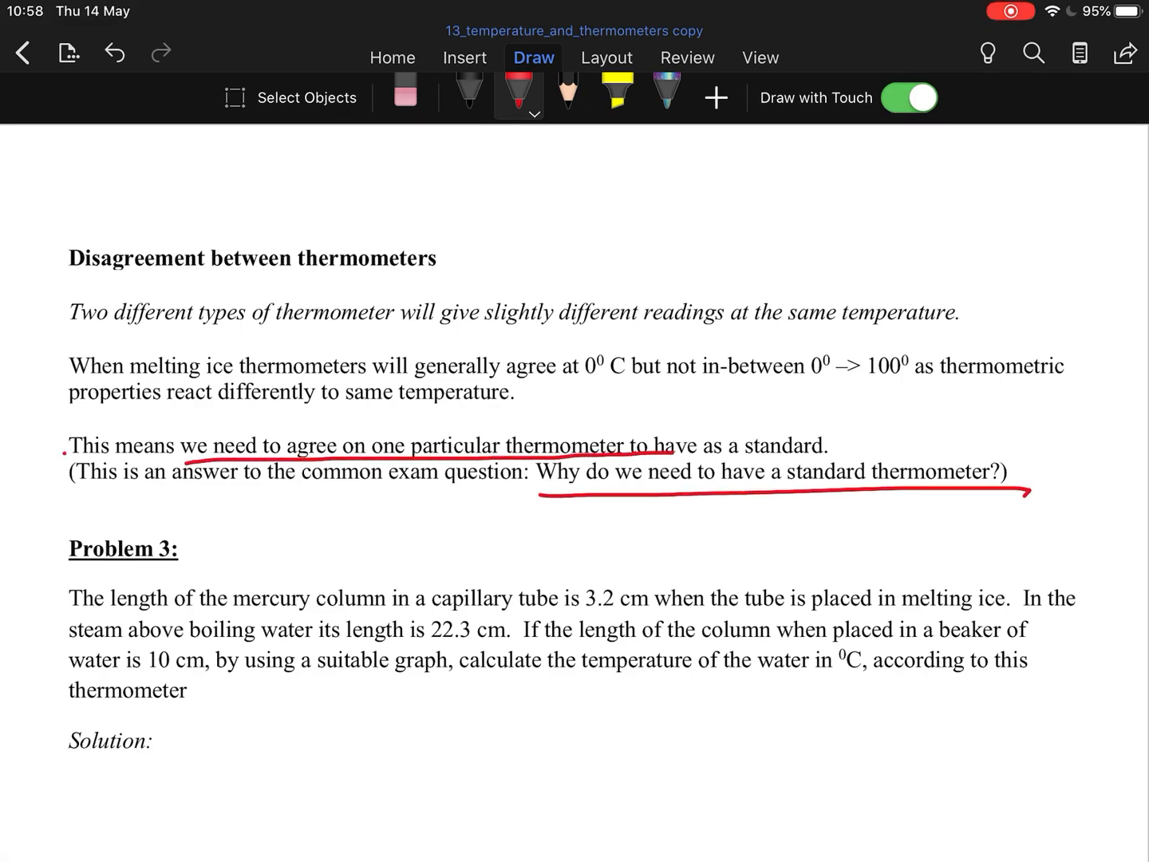
left_click_drag(71, 331, 458, 327)
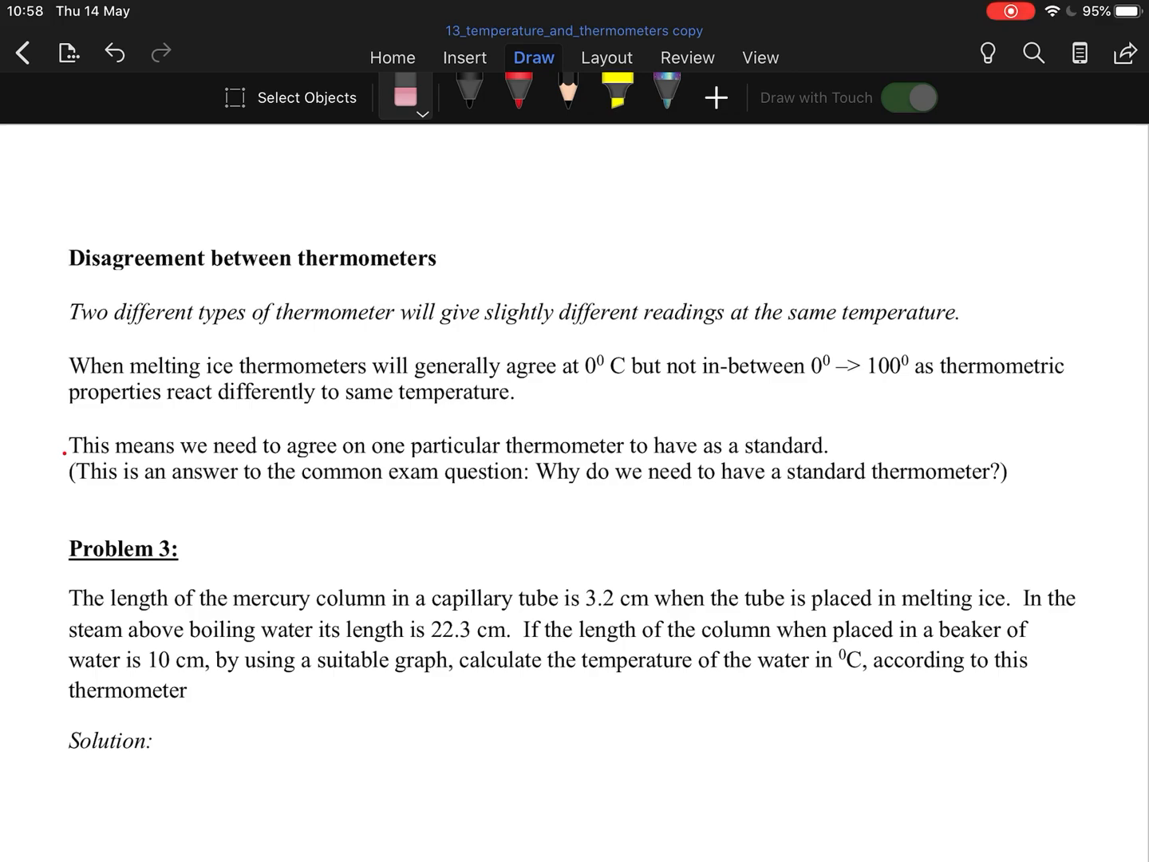
scroll("down", 3)
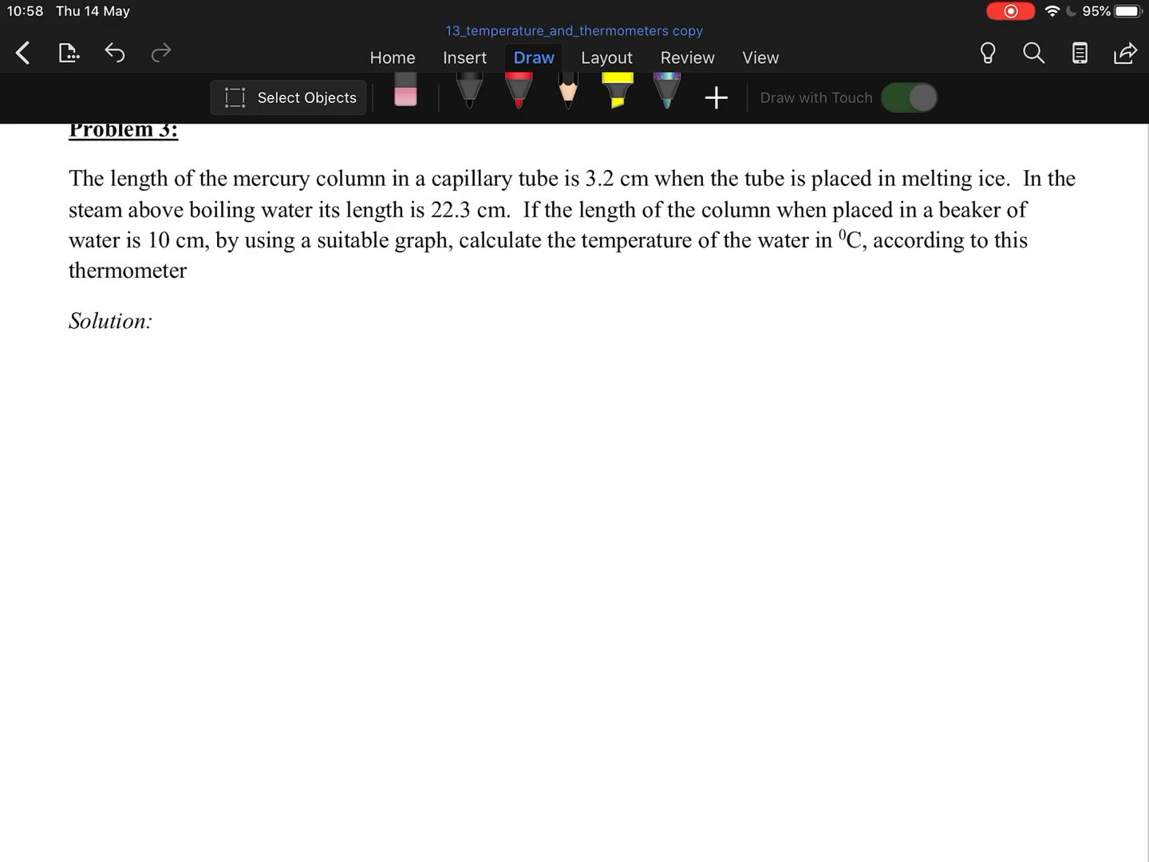
Sketch the vertical Temp axis and horizontal Length axis in black ink
left_click(907, 97)
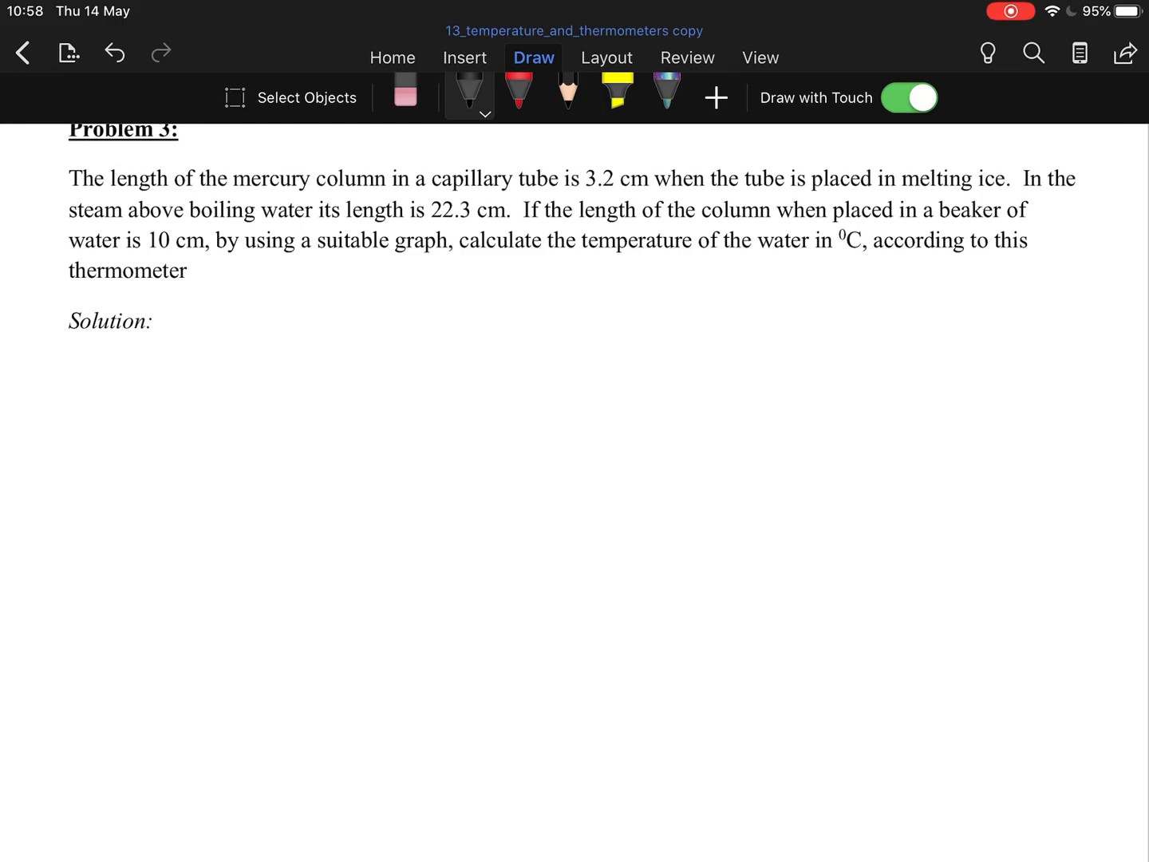
left_click_drag(275, 349, 276, 554)
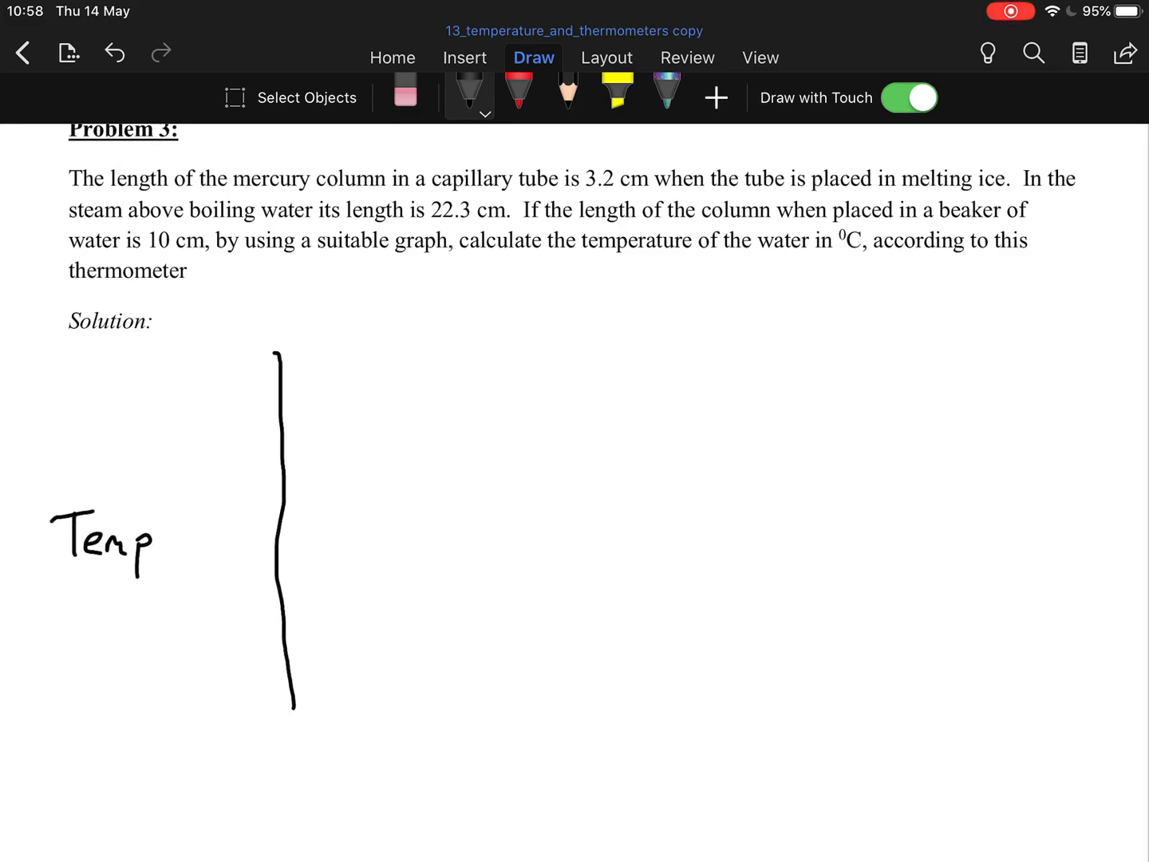
left_click_drag(267, 705, 670, 682)
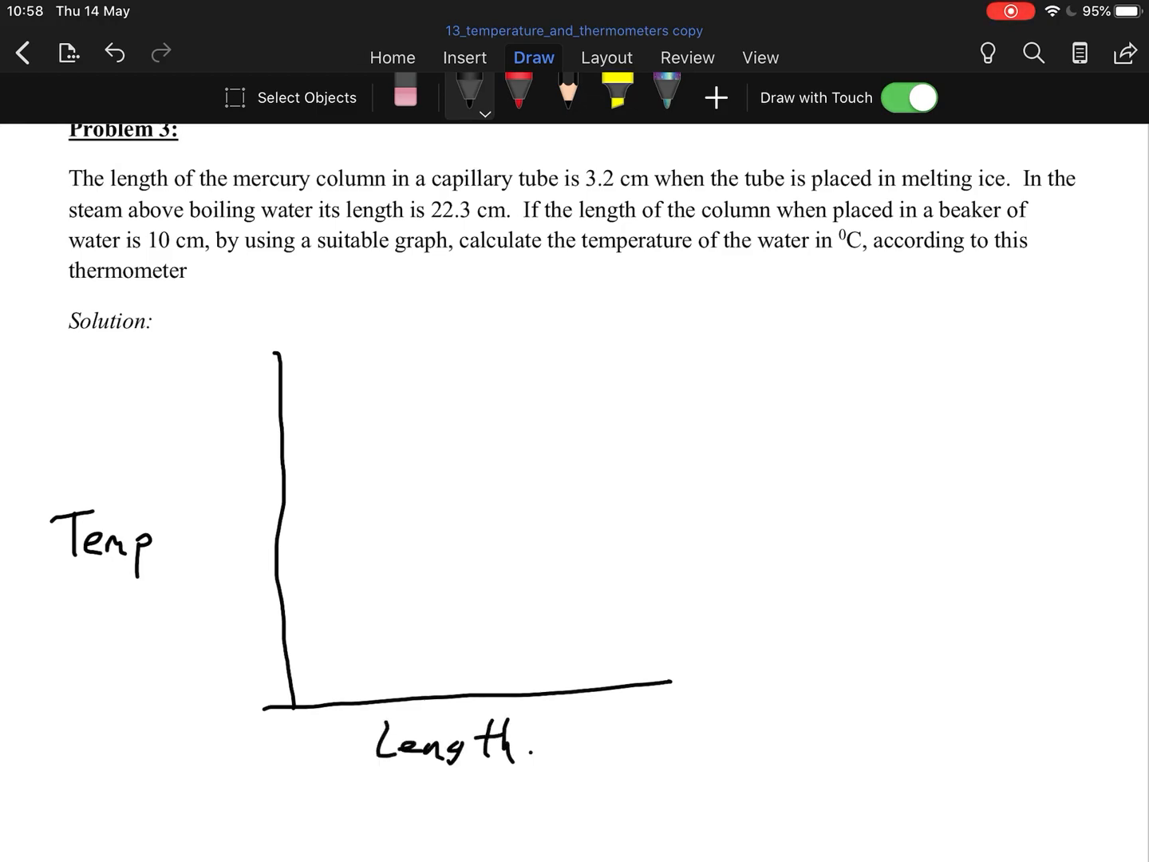
scroll("down", 3)
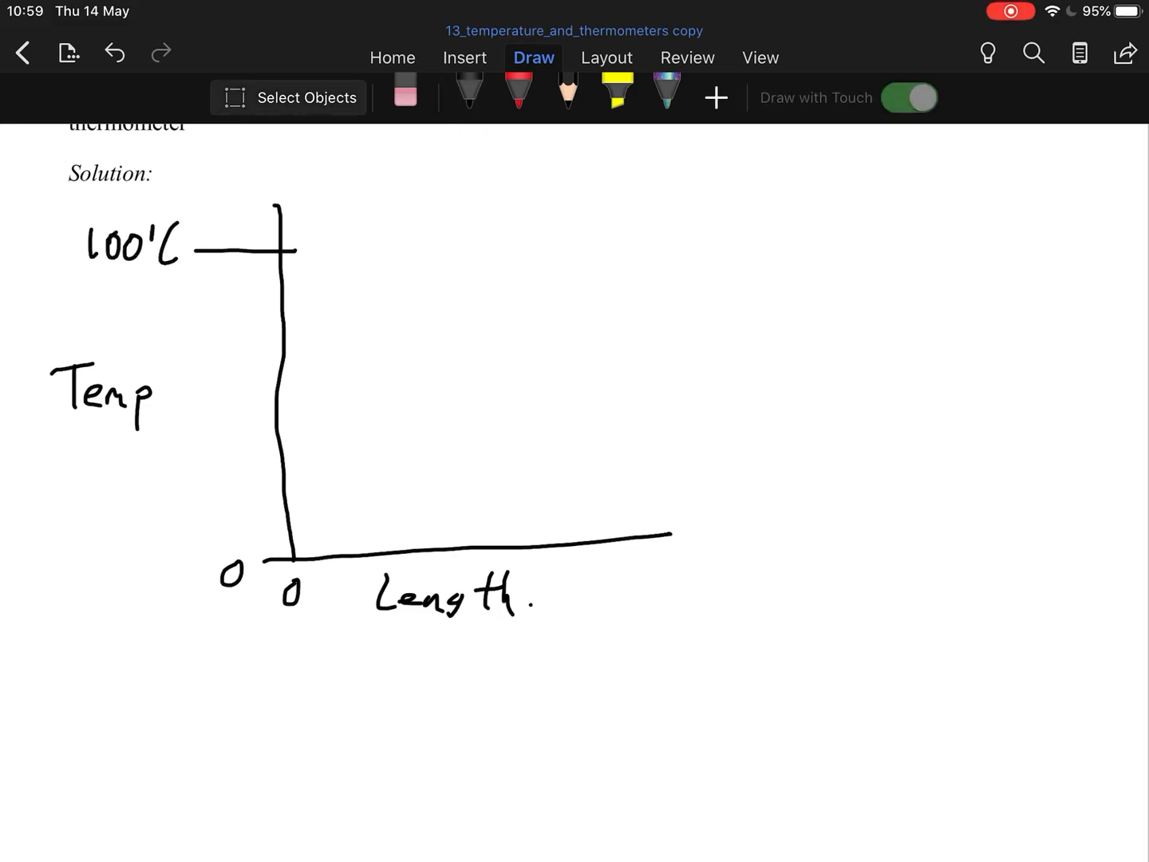
scroll("down", 3)
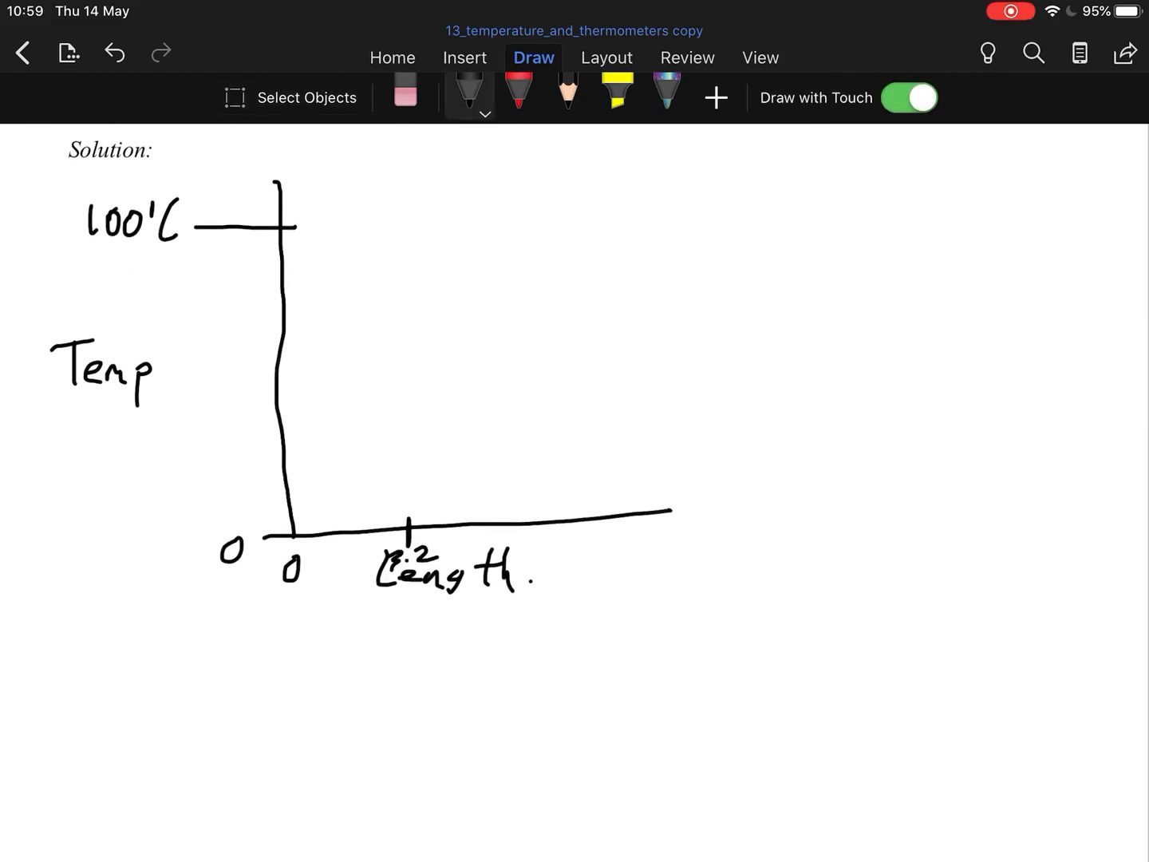
Mark 22.3 cm on the length axis in black
left_click(519, 92)
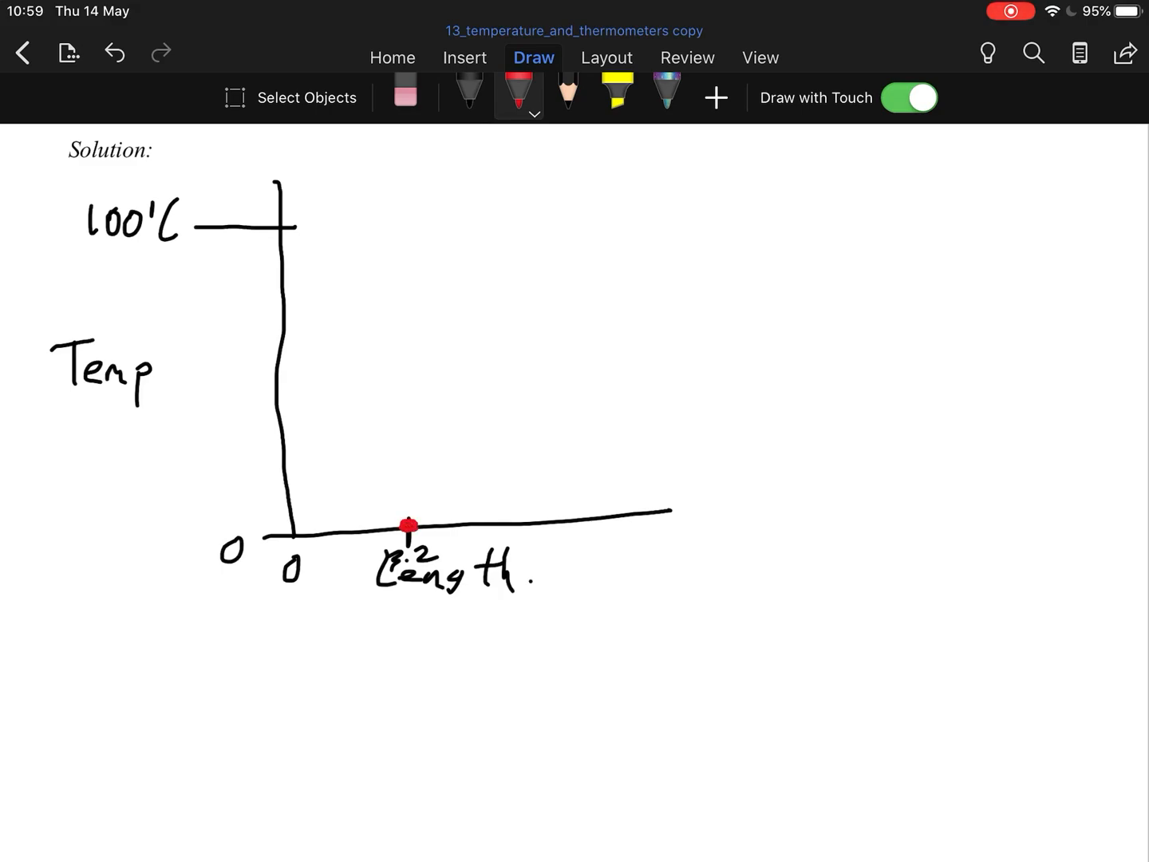
scroll("down", 3)
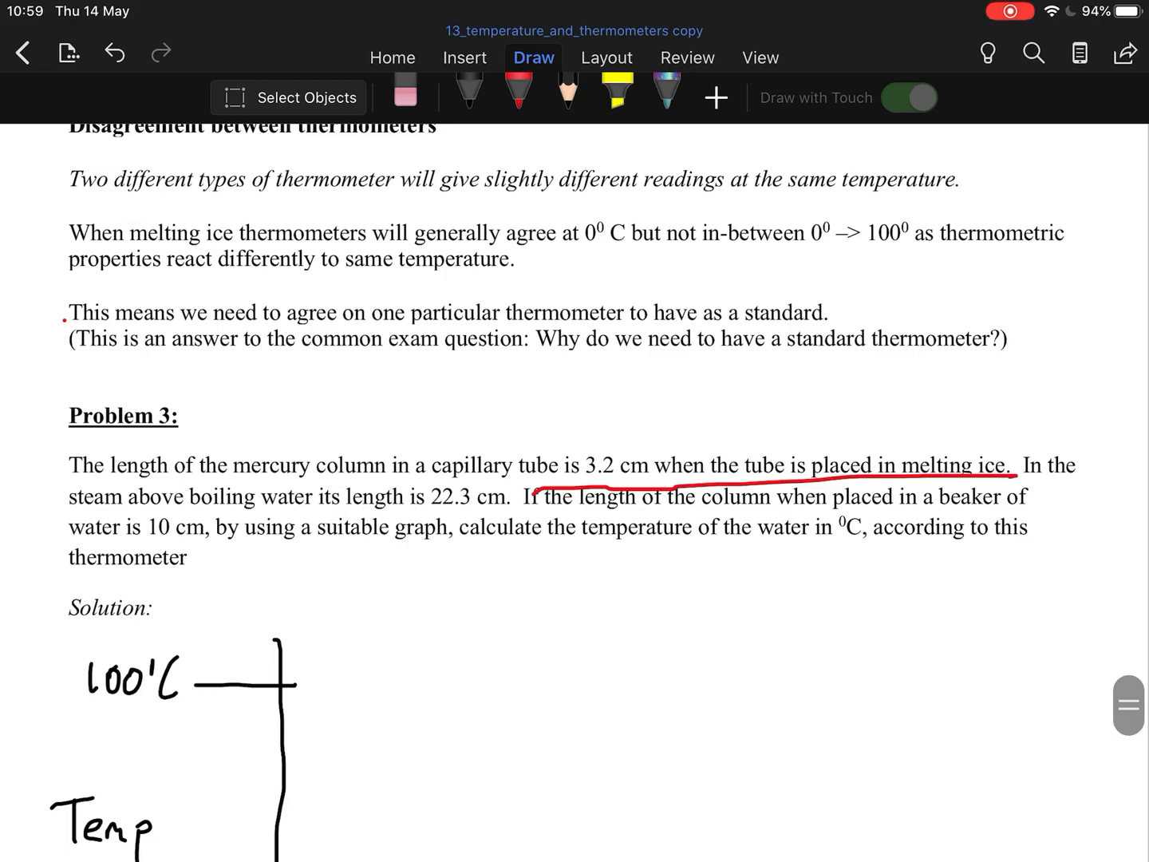
scroll("down", 3)
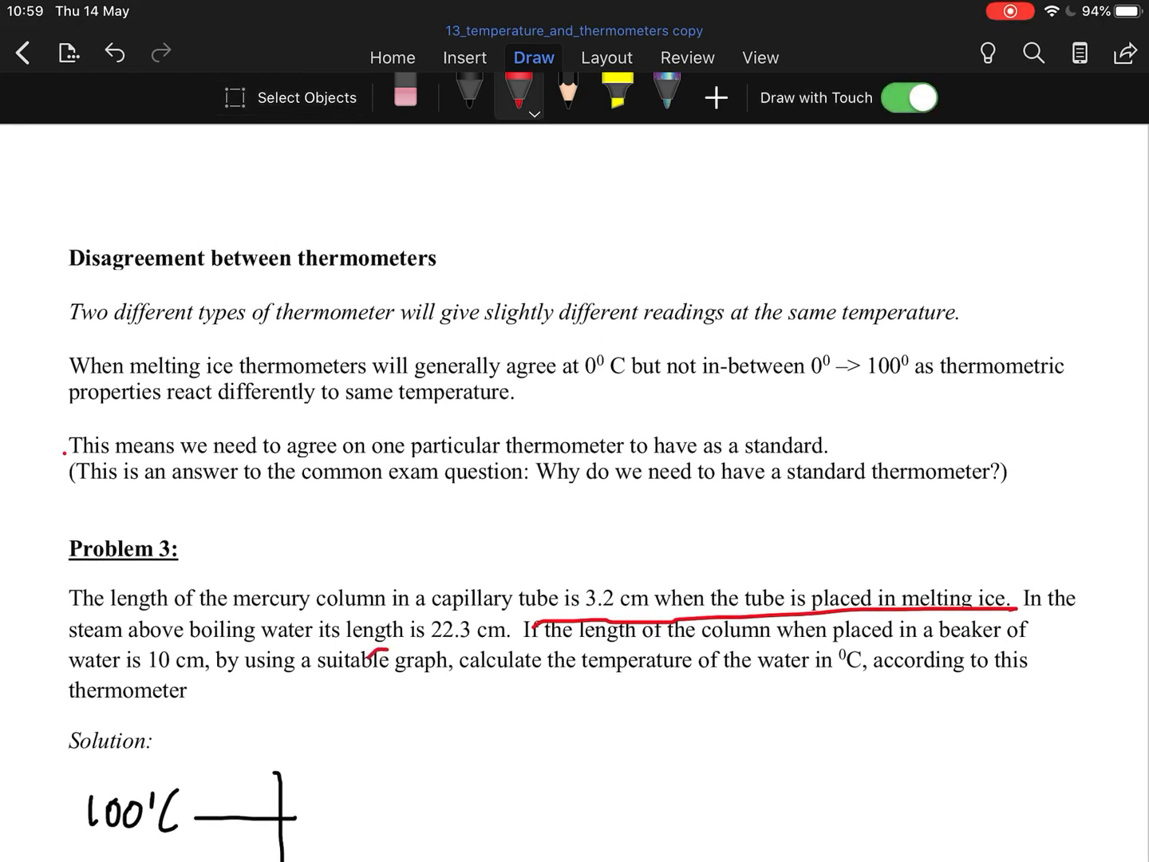
left_click(908, 97)
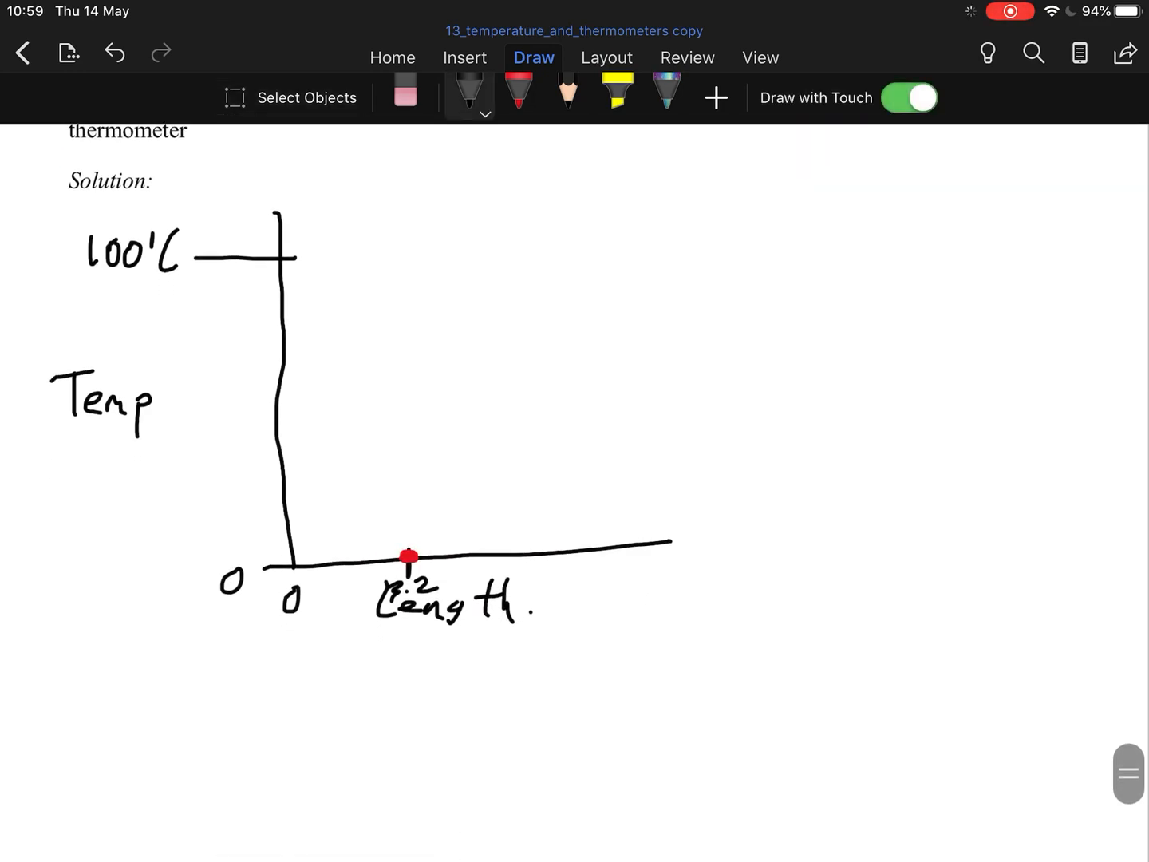
left_click_drag(642, 543, 618, 603)
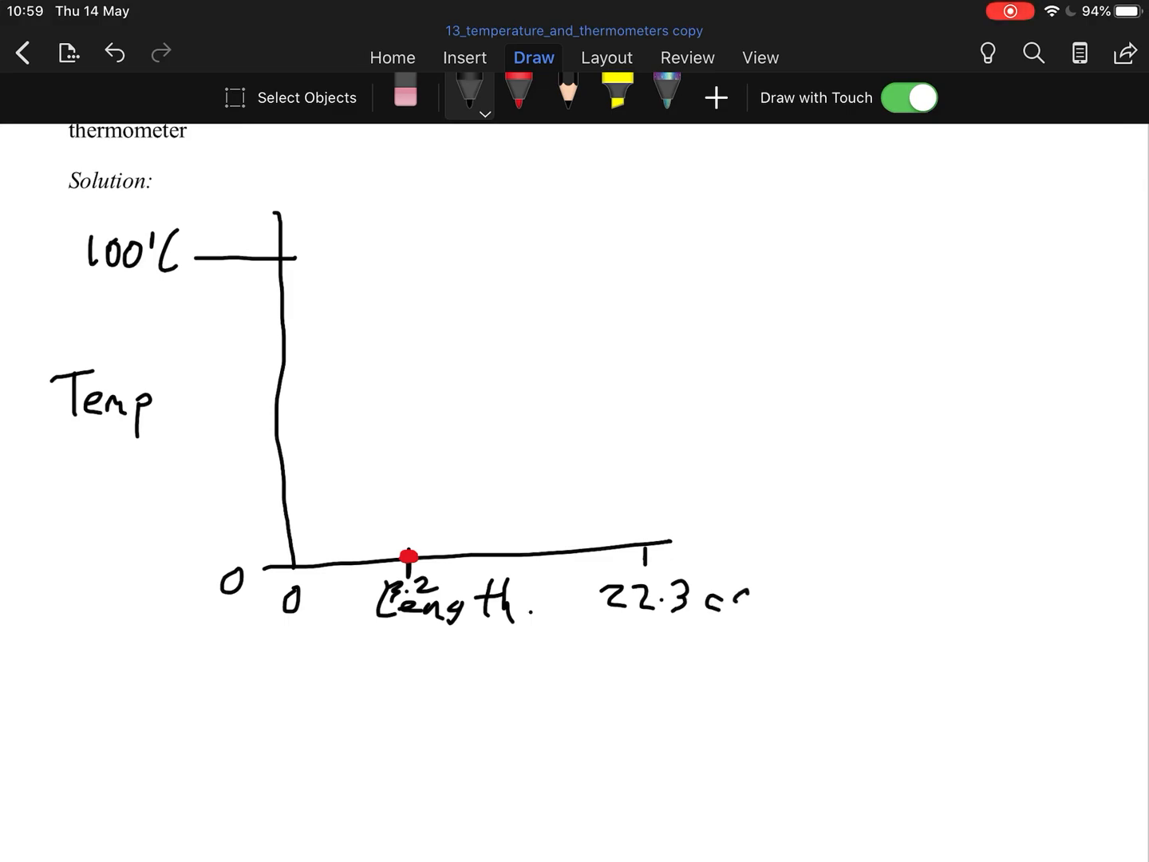
Draw the red straight line joining the 3.2 point to 100 °C
left_click(519, 92)
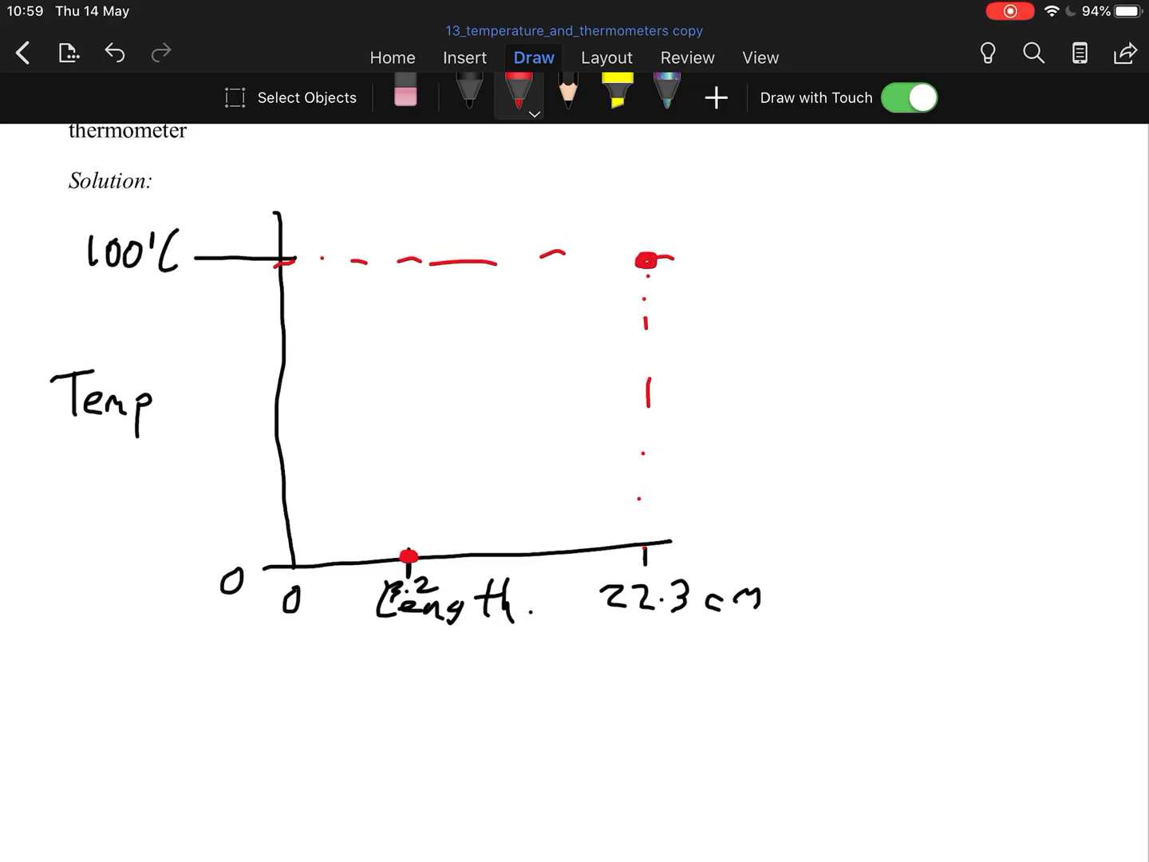
left_click_drag(407, 556, 646, 257)
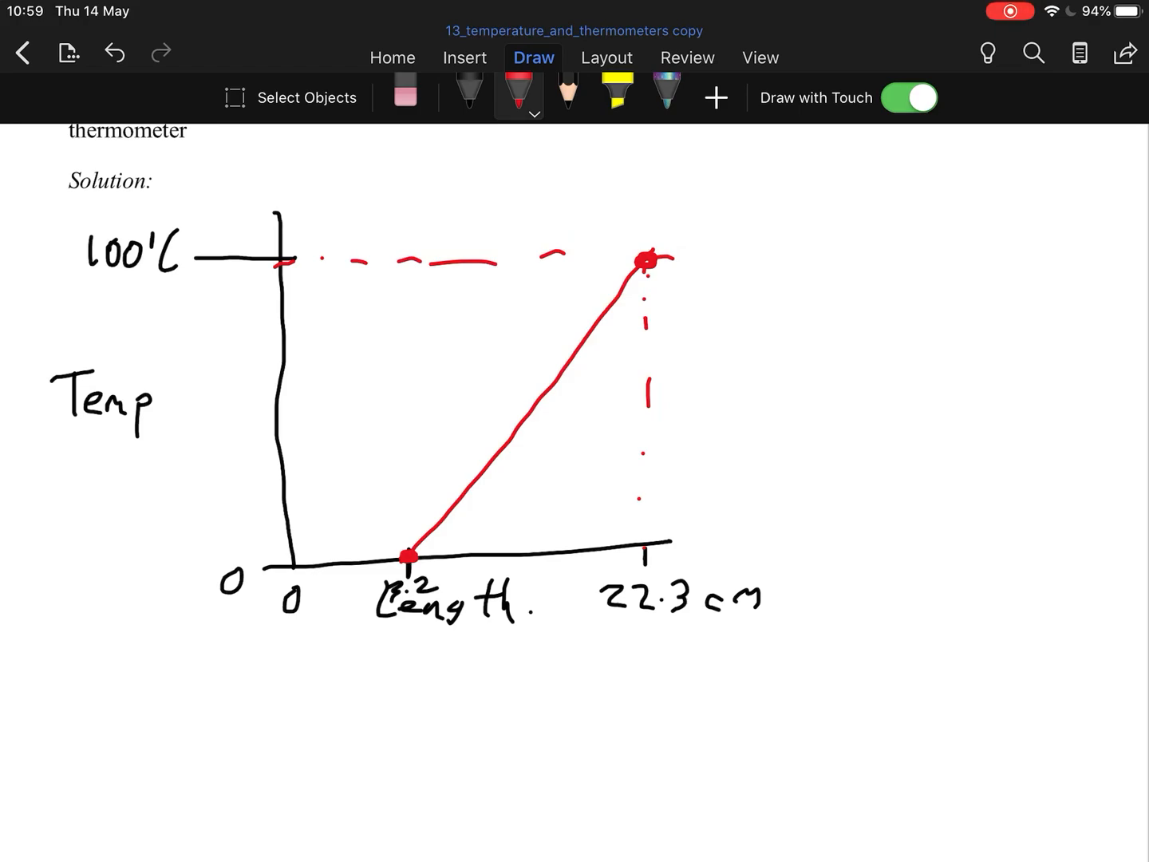
left_click(908, 97)
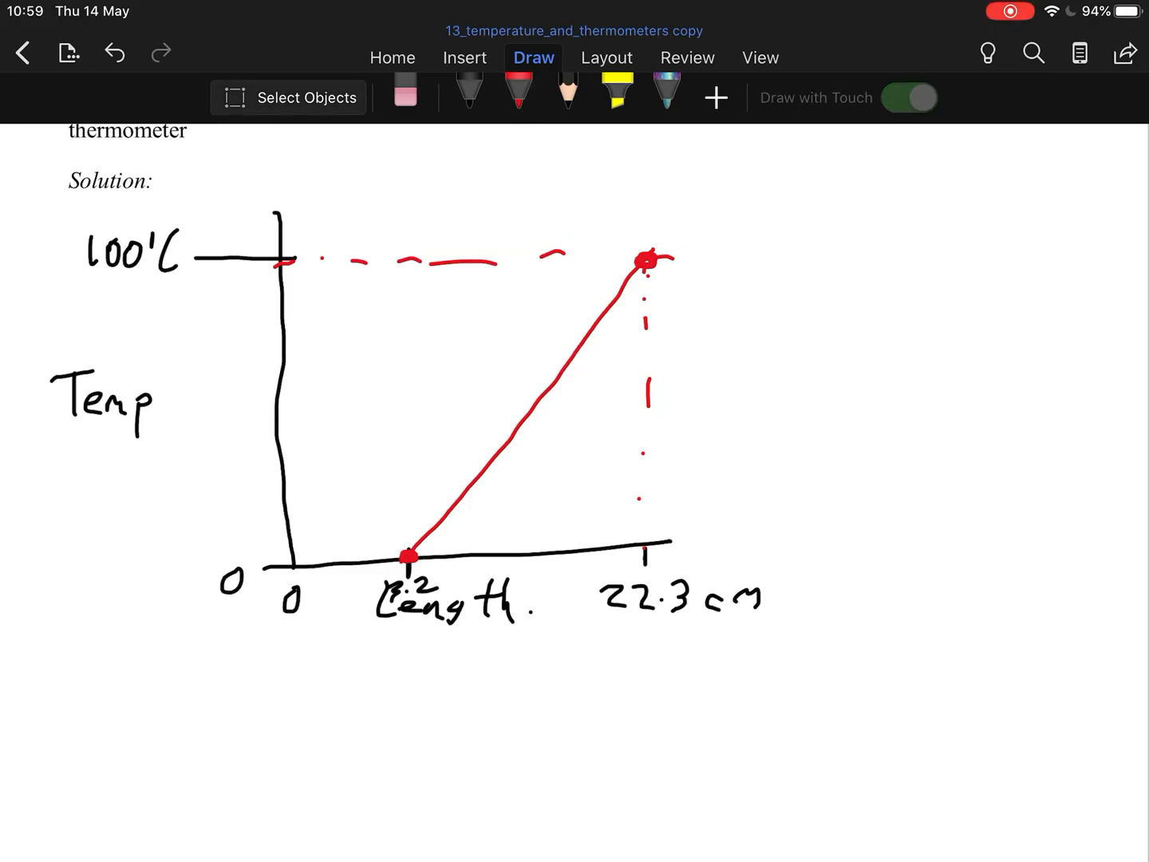
scroll("down", 3)
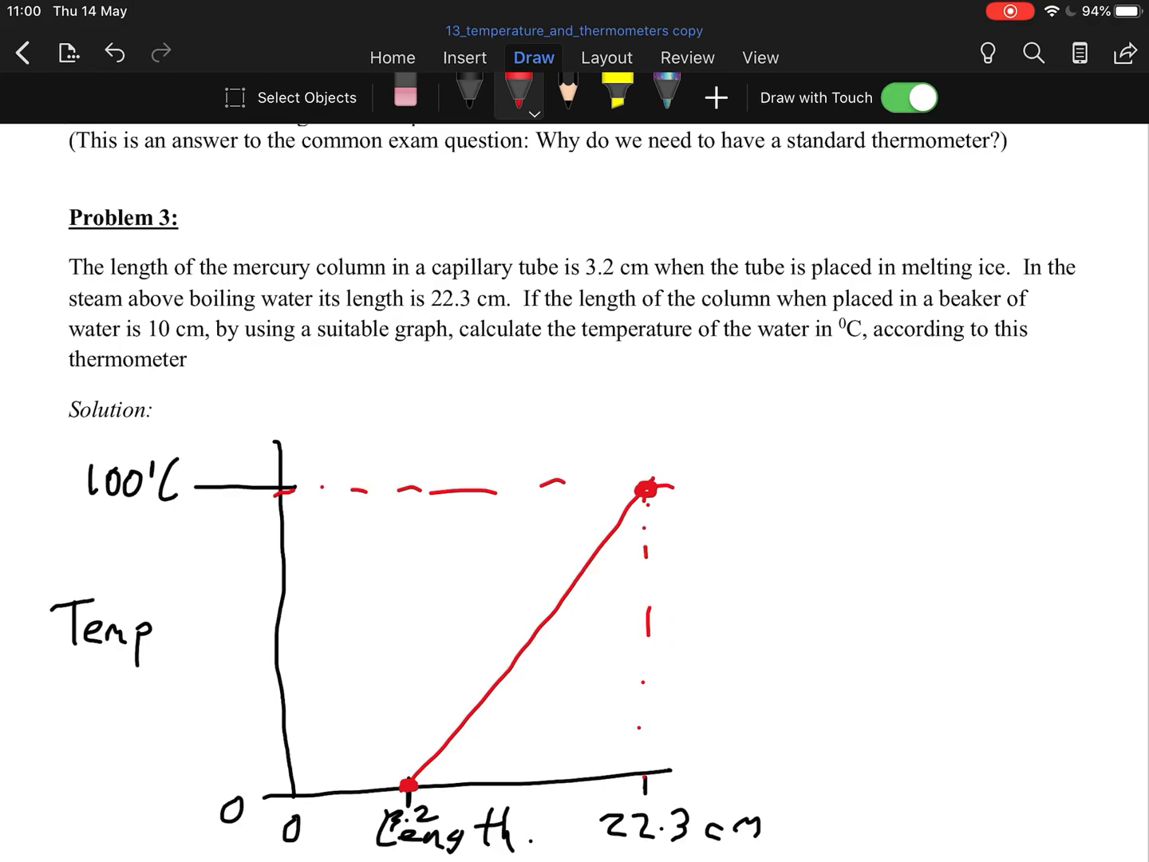
Underline the 10 cm column length and mark 10 on the length axis
left_click_drag(120, 344, 204, 345)
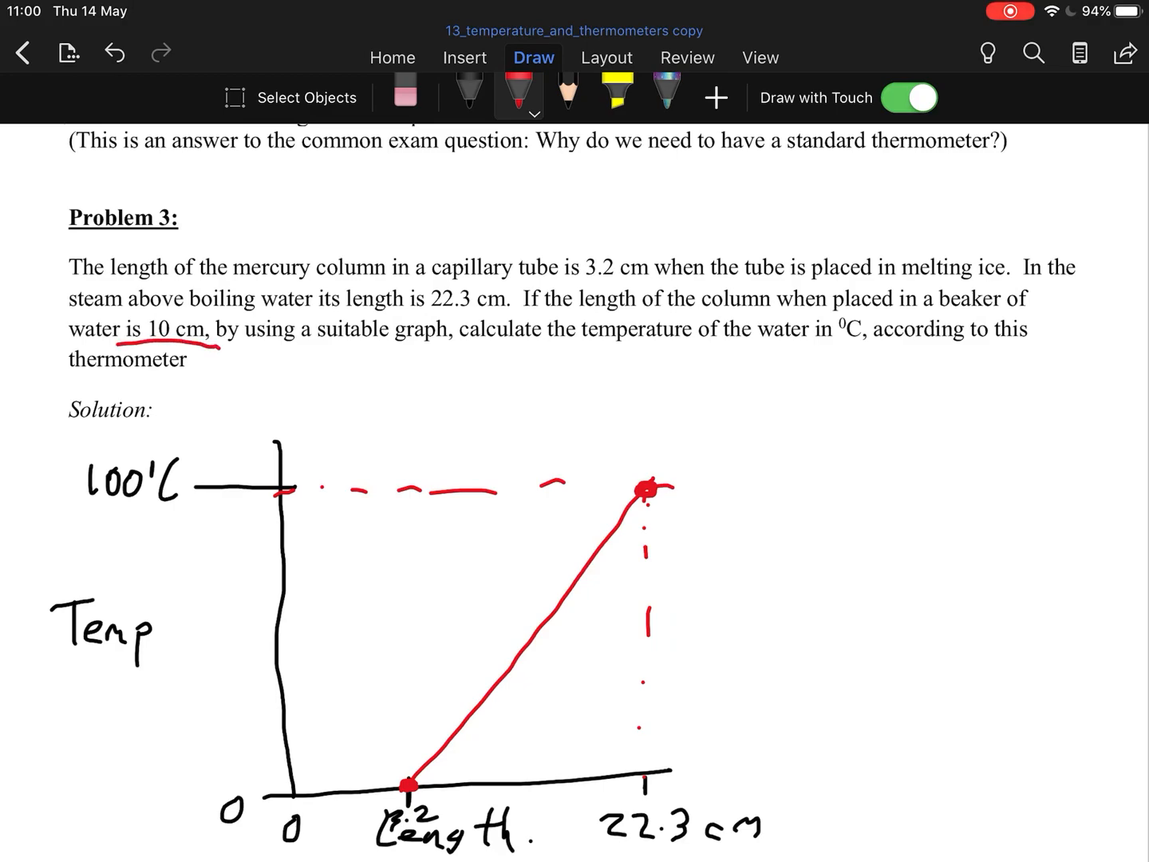
scroll("down", 3)
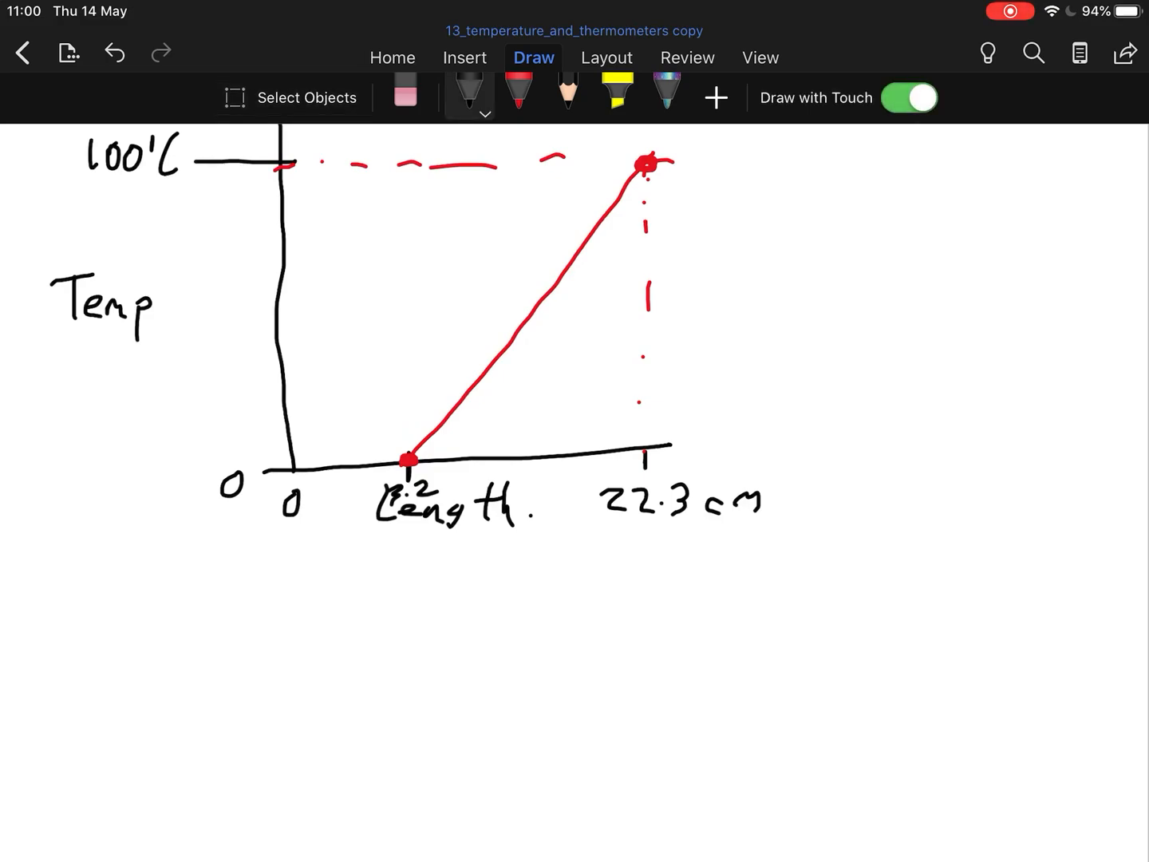
scroll("down", 3)
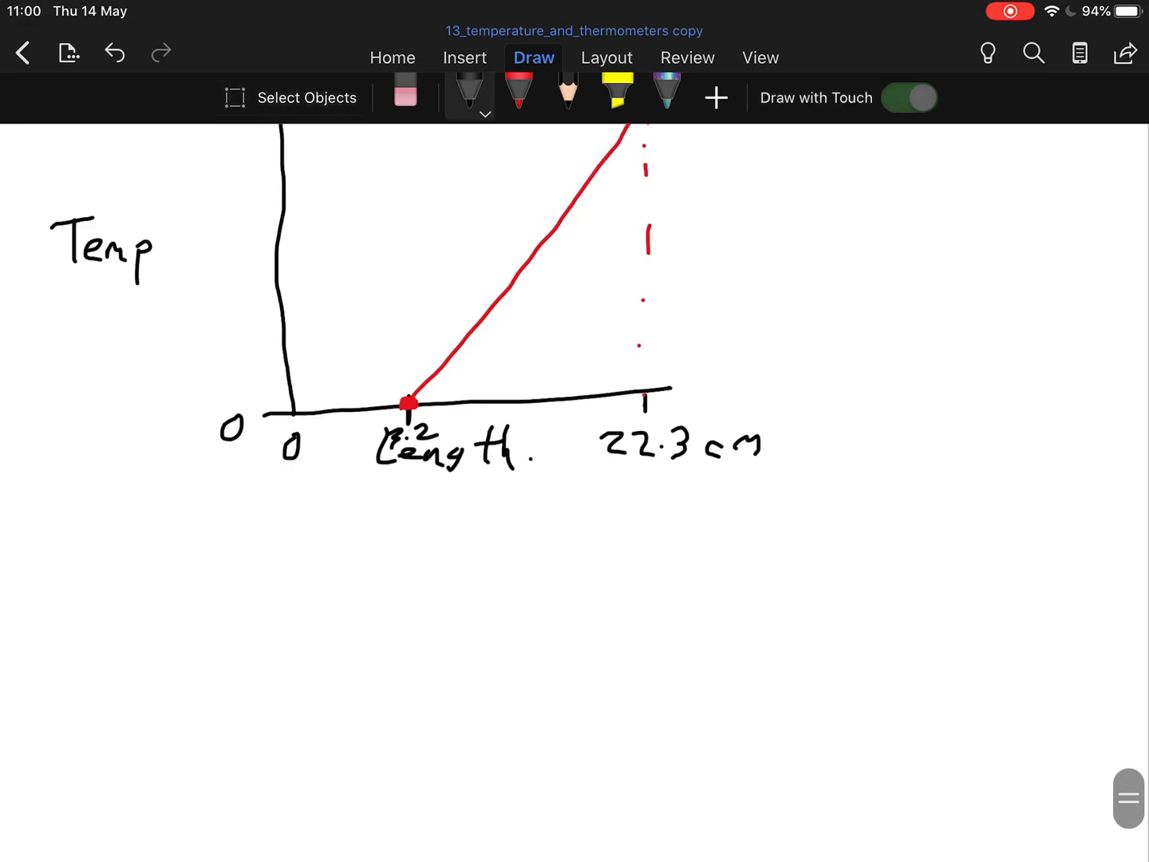
left_click(908, 98)
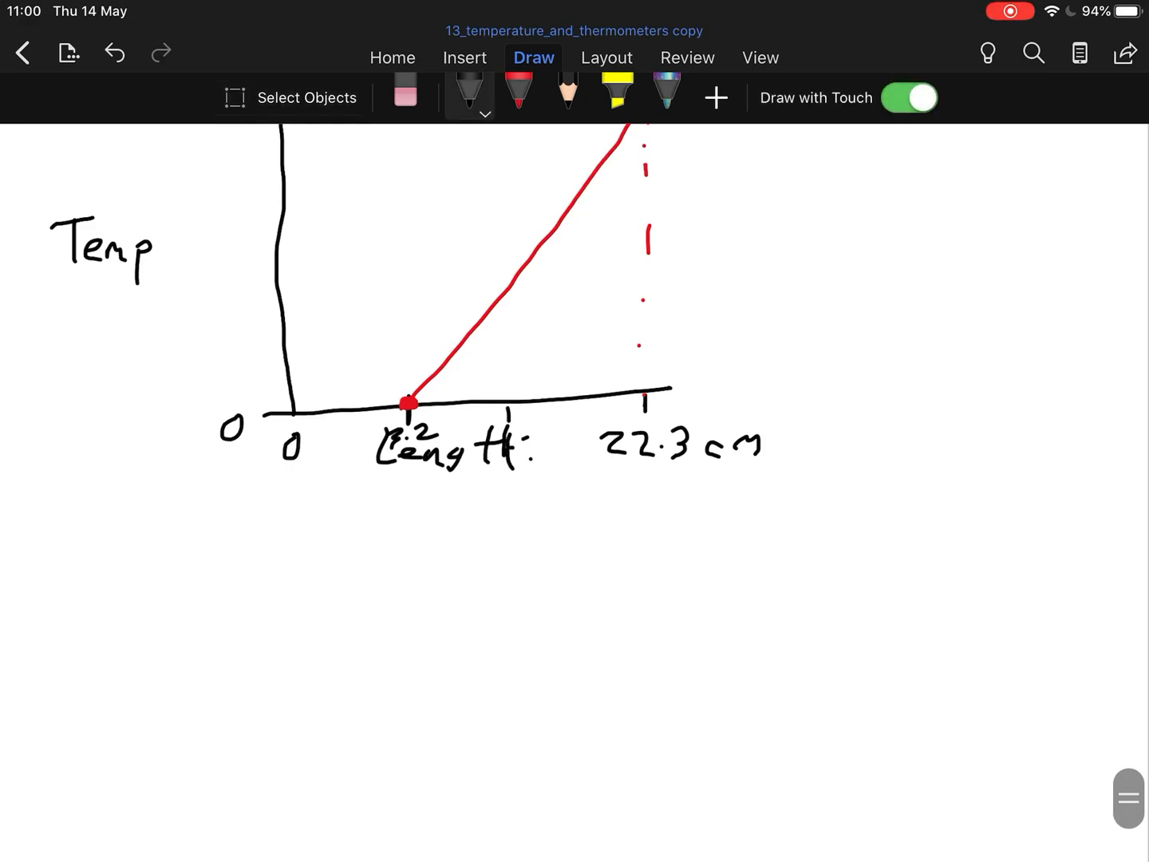
Draw red dashed guides from 10 cm and write the 35 °C reading
left_click(519, 92)
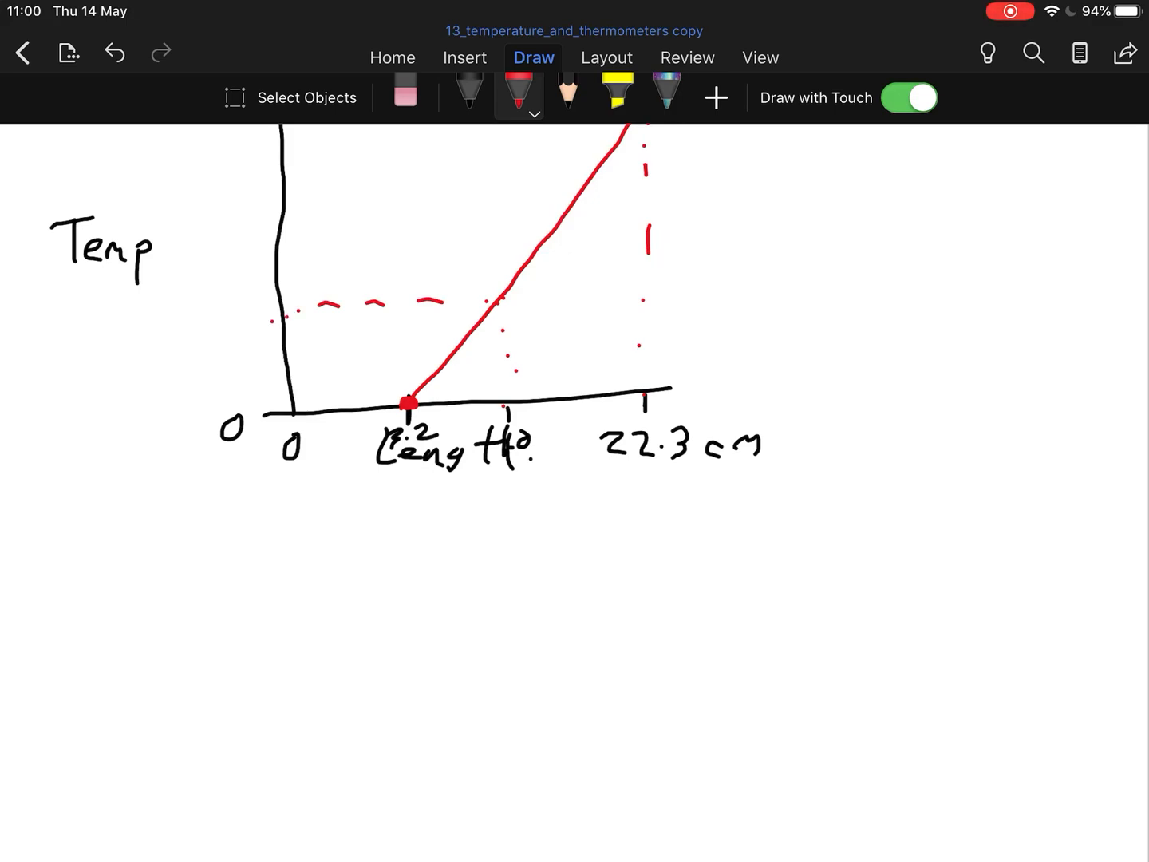
left_click(127, 324)
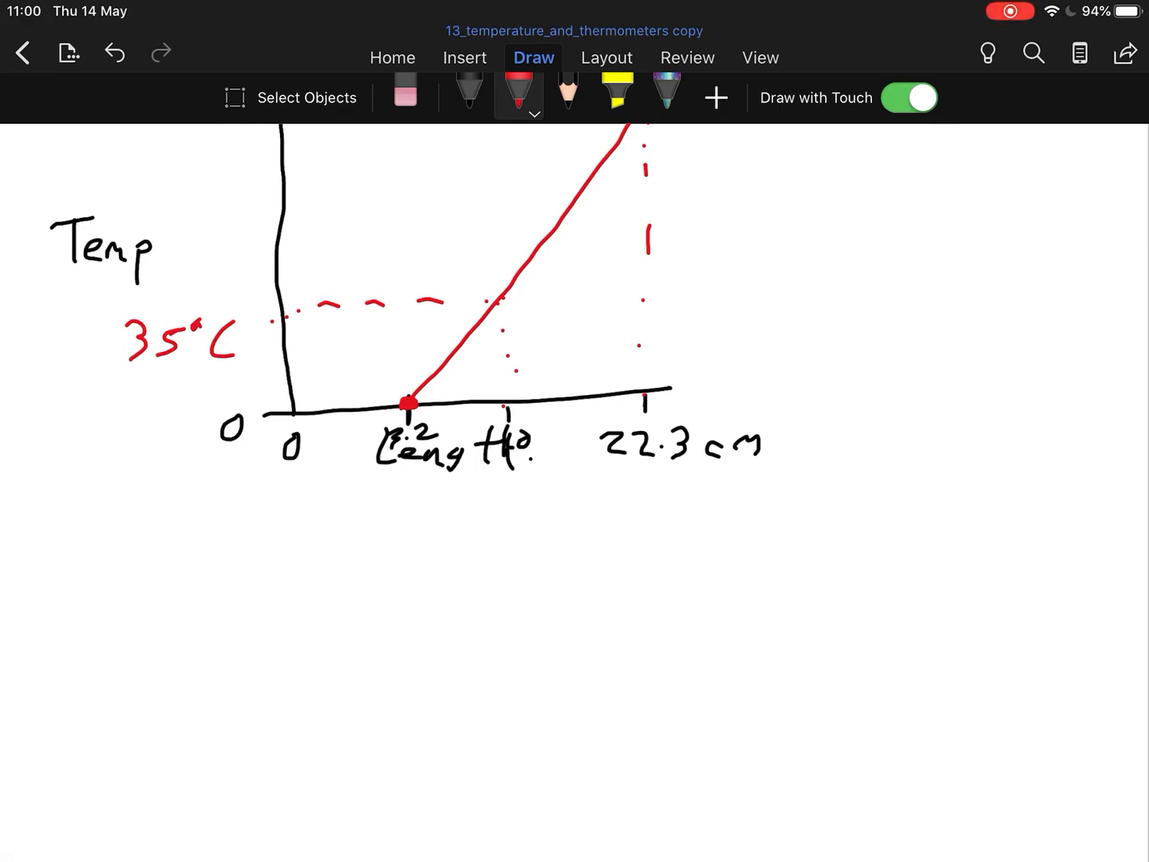
scroll("down", 3)
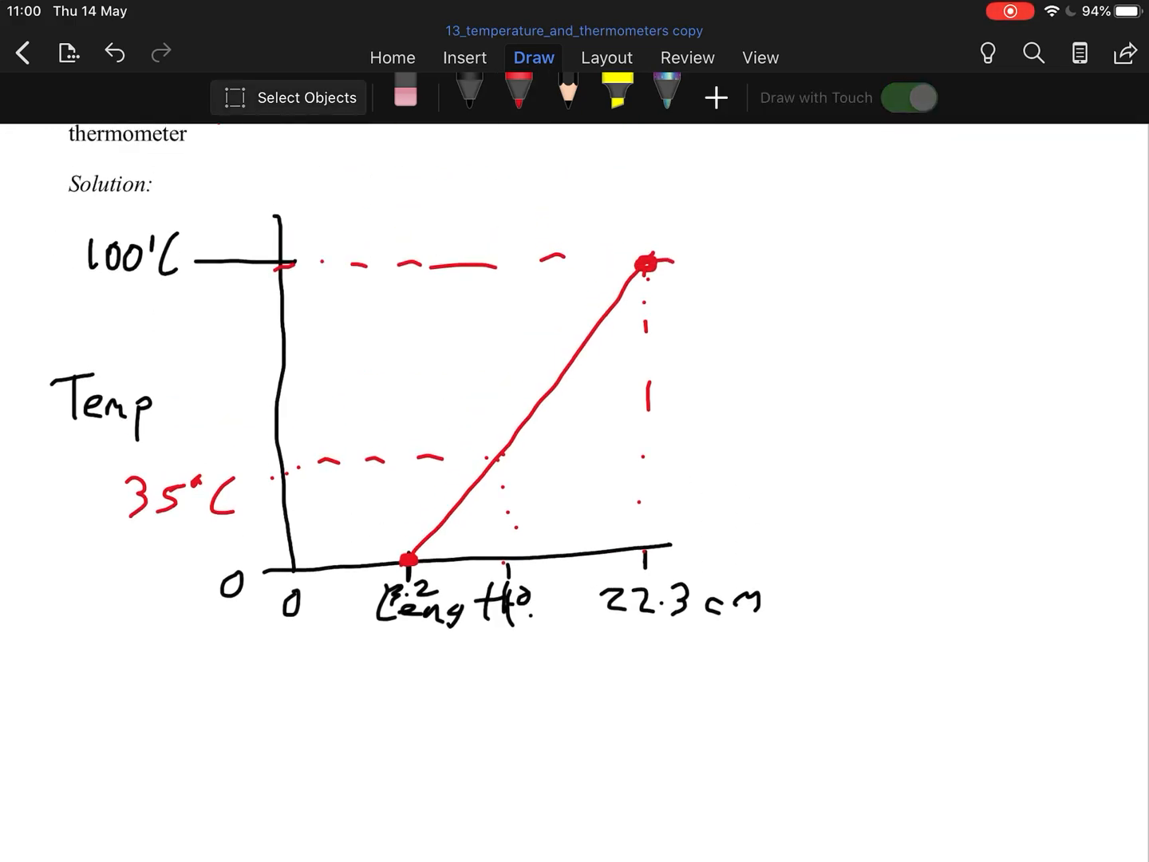
left_click(467, 84)
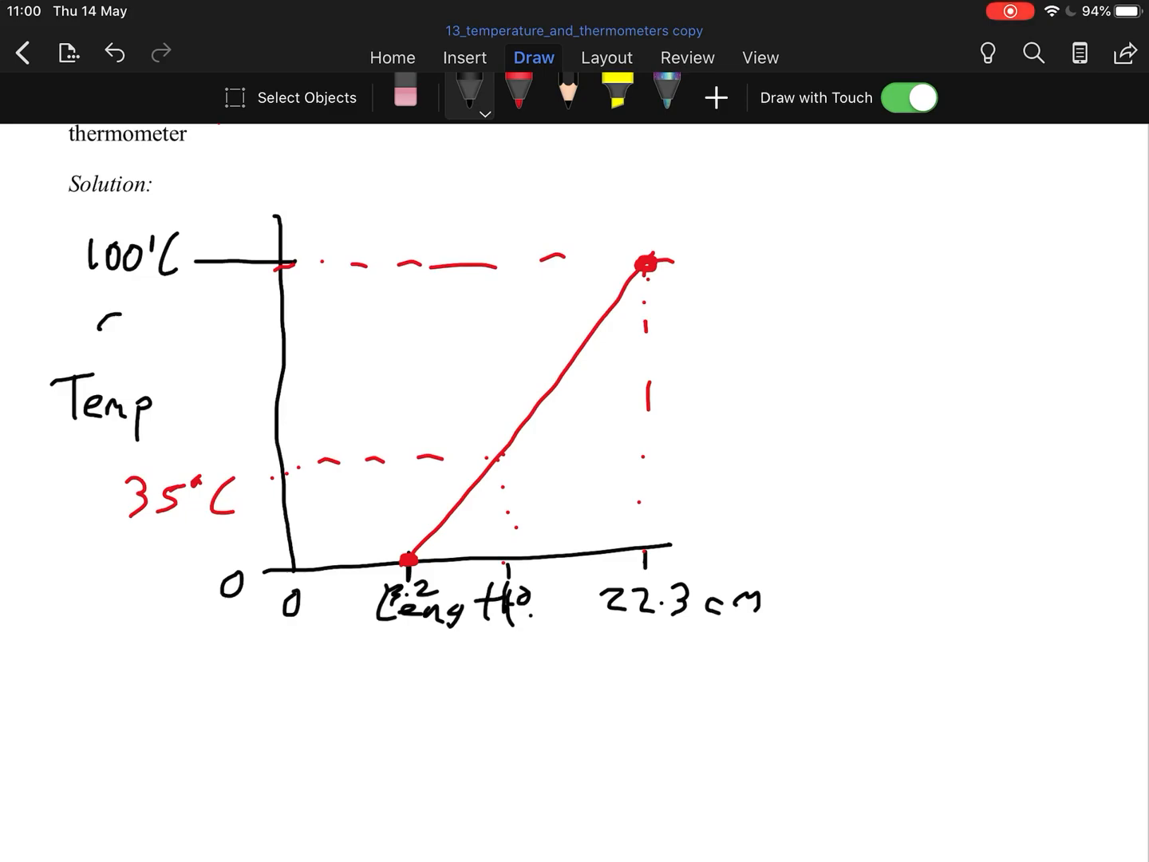